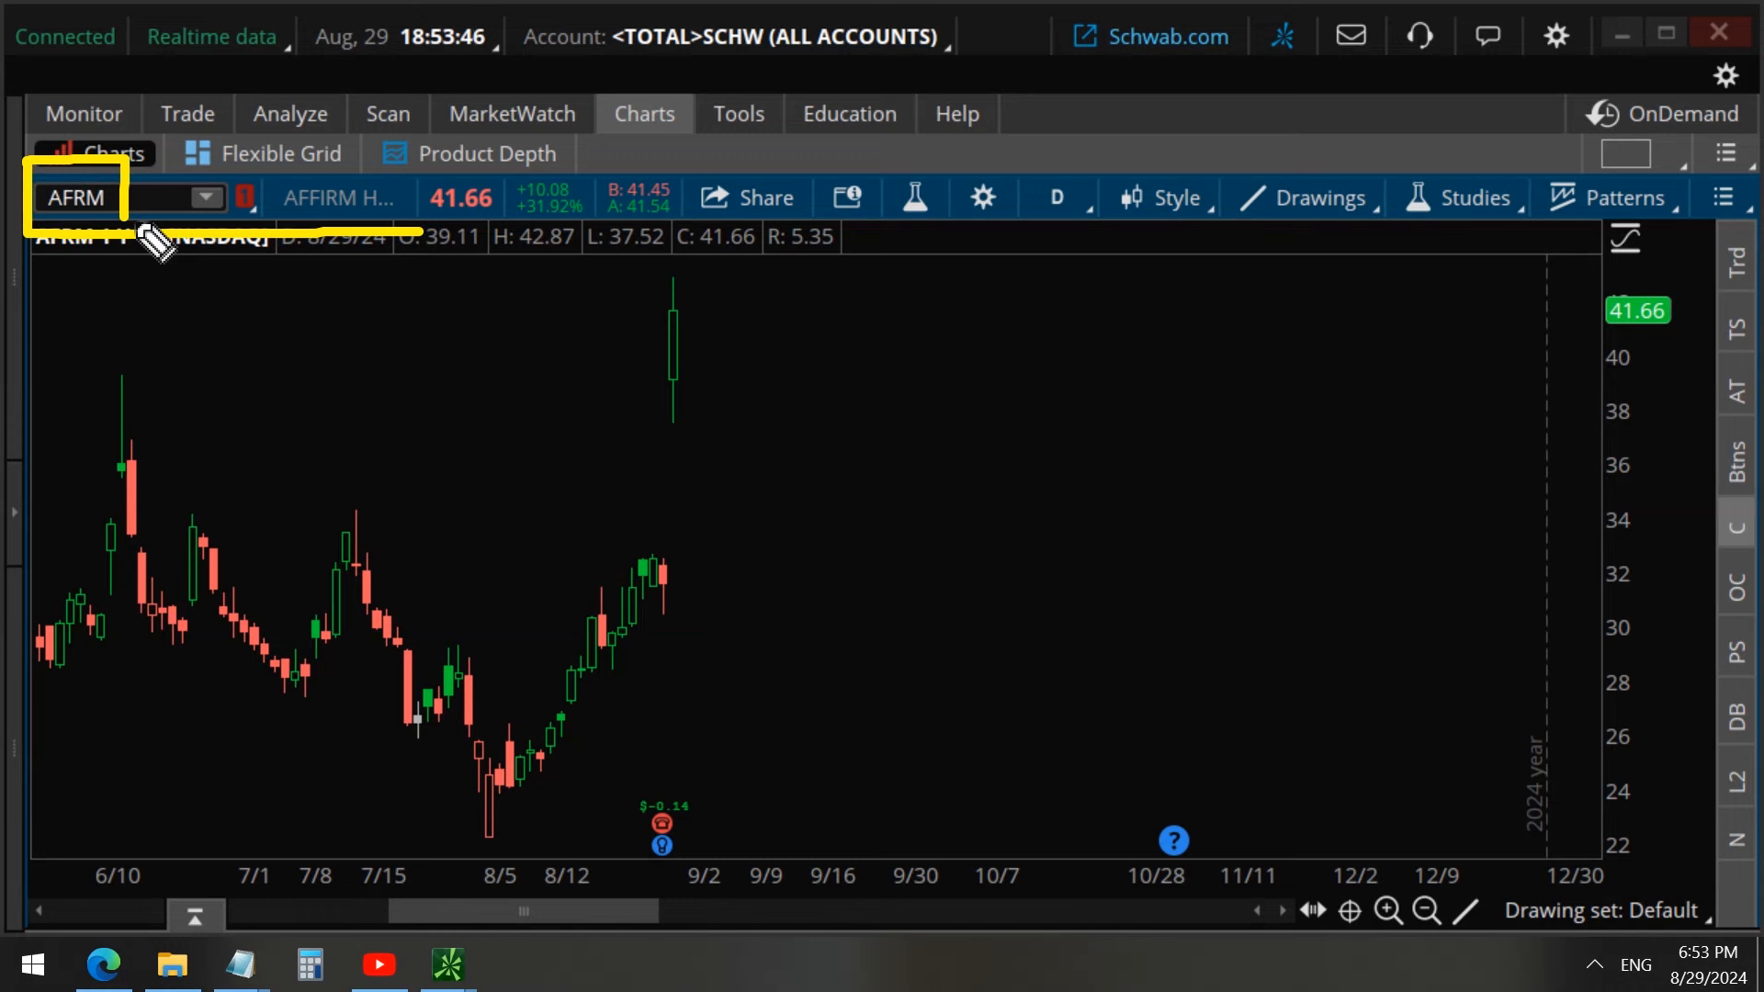
mouse_move(616, 286)
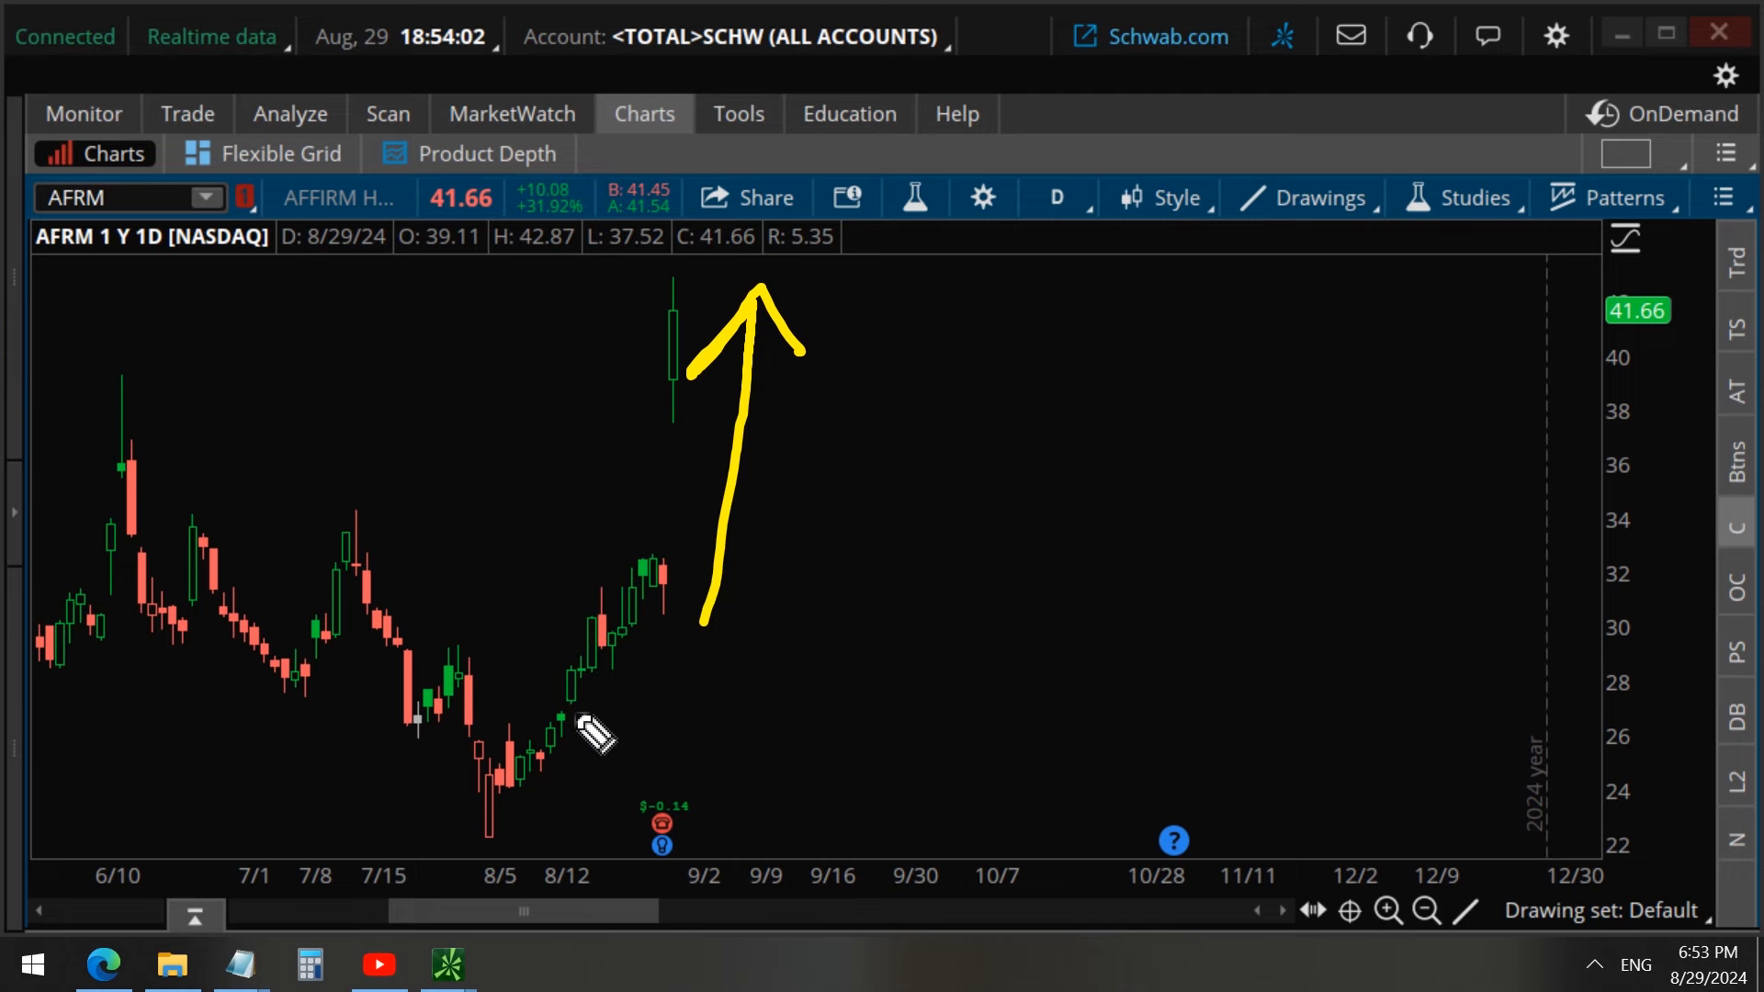
Step: Show the AFRM Risk Profile with the SEP 24 32 call, reading about 580 profit near 39.58
click(377, 963)
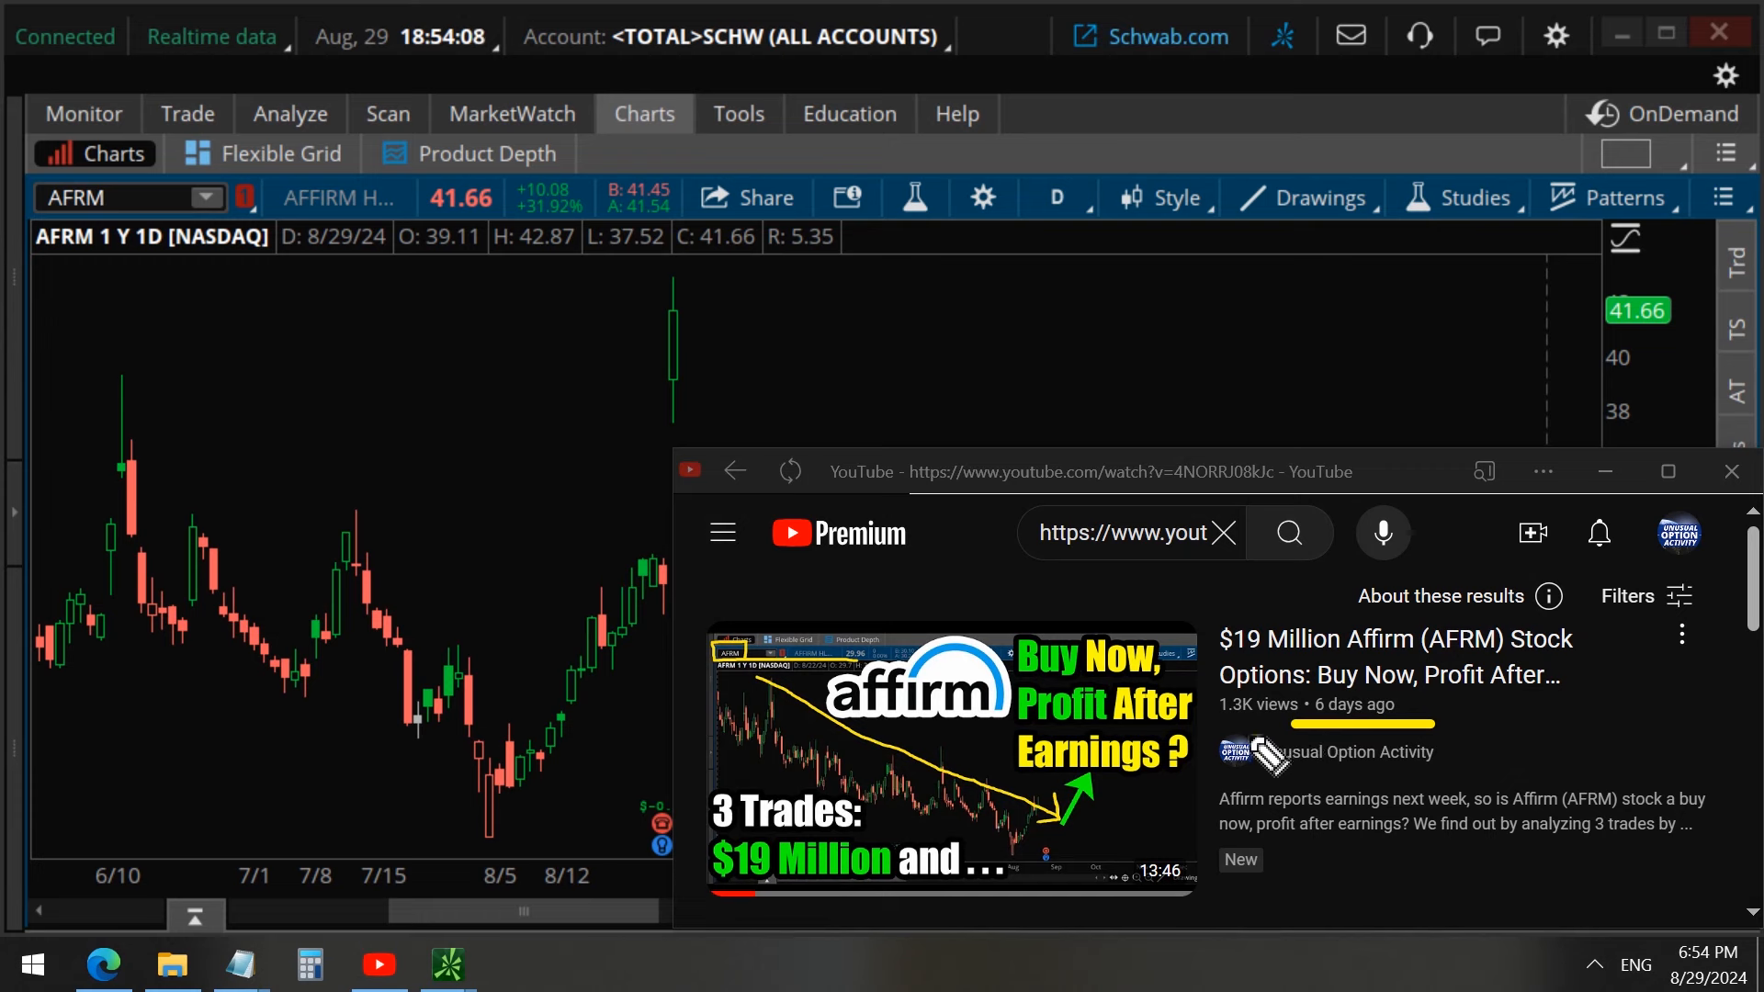
mouse_move(1407, 731)
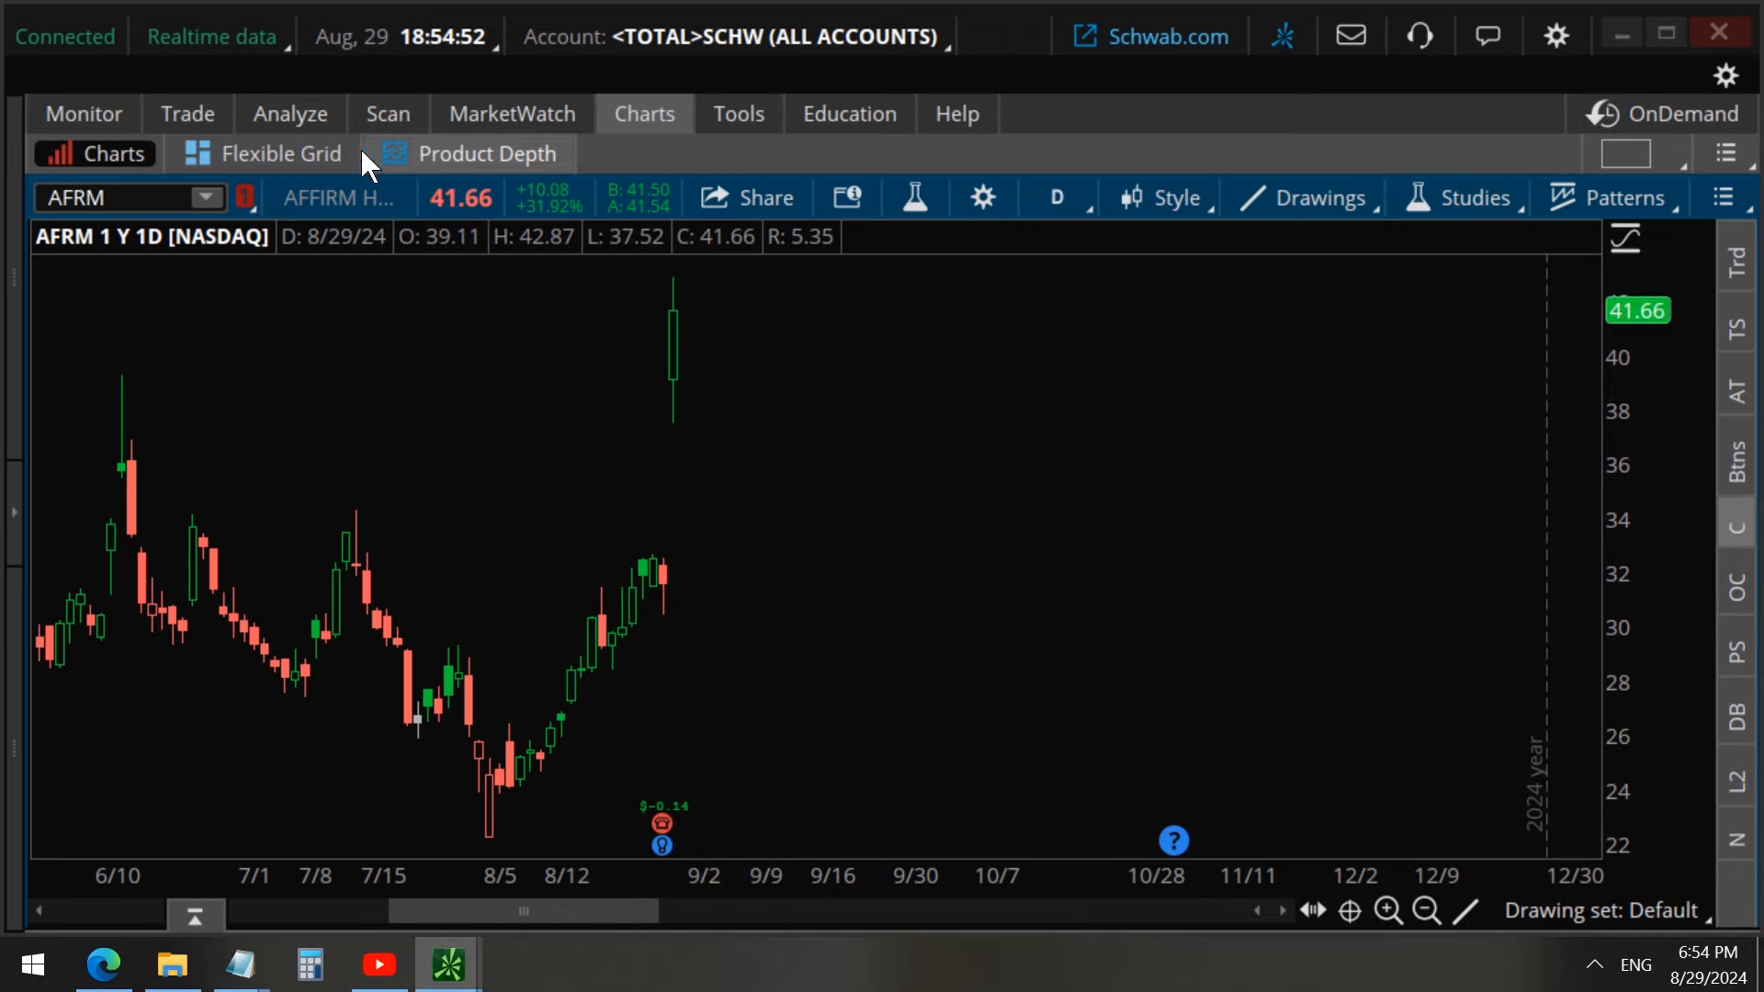
click(289, 112)
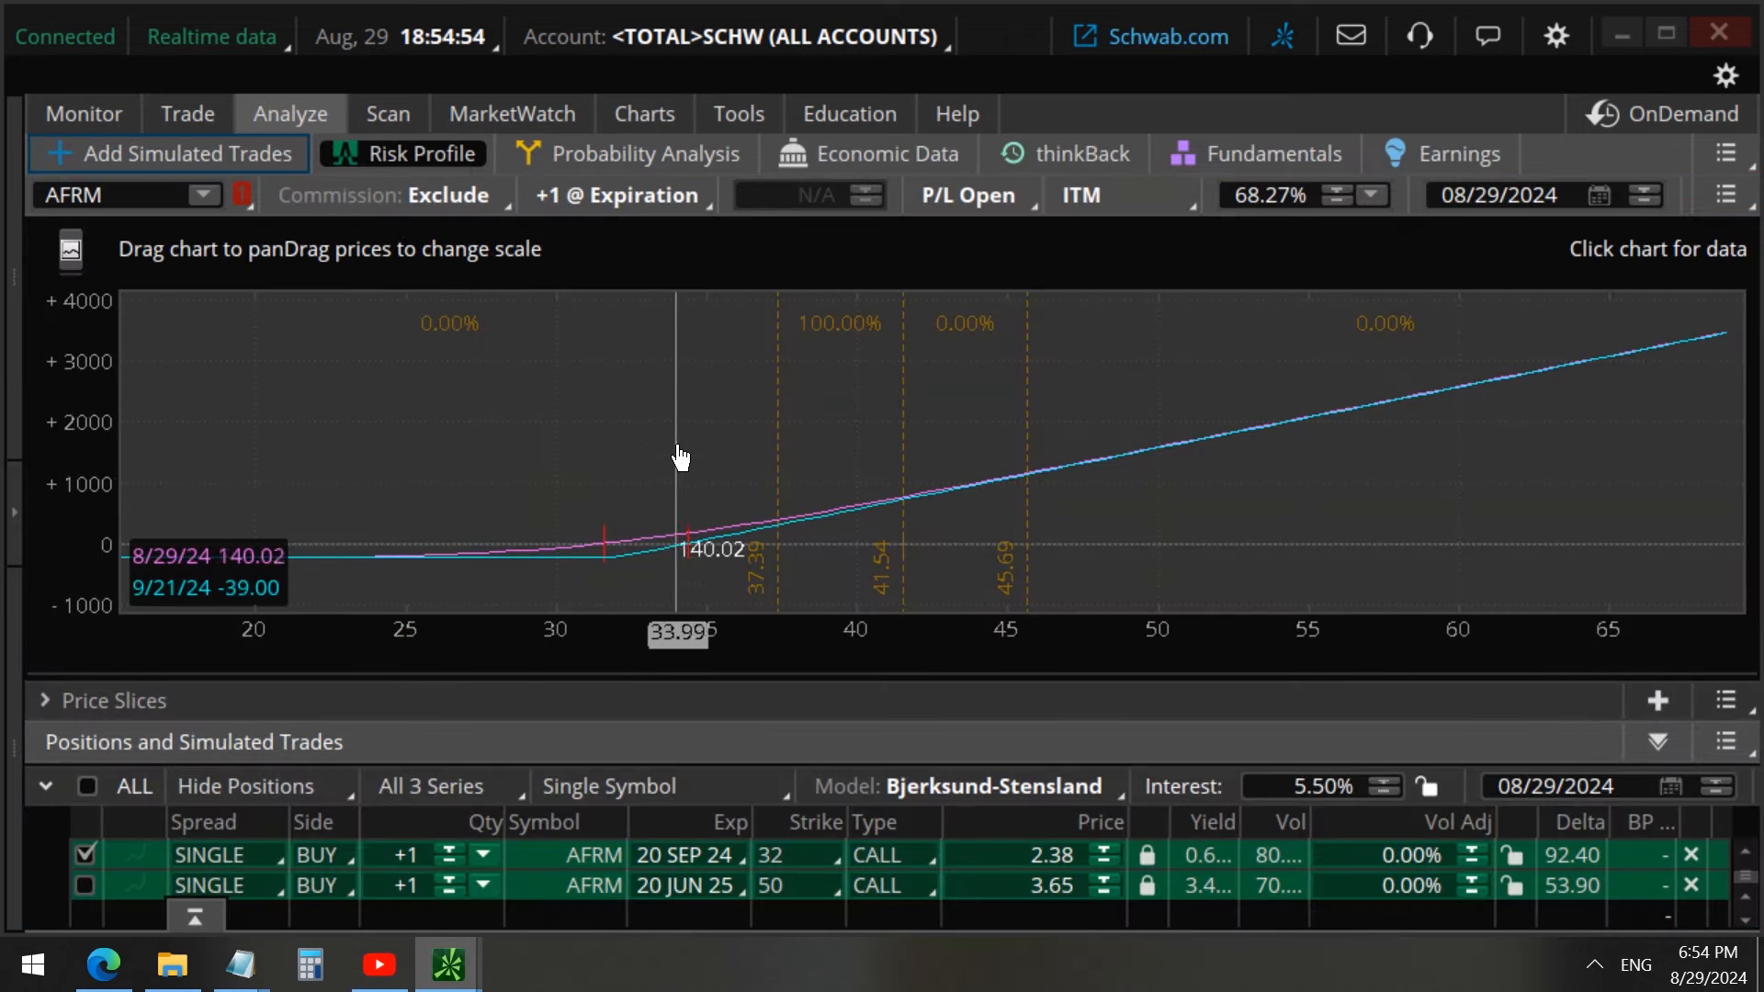
drag(675, 456, 900, 576)
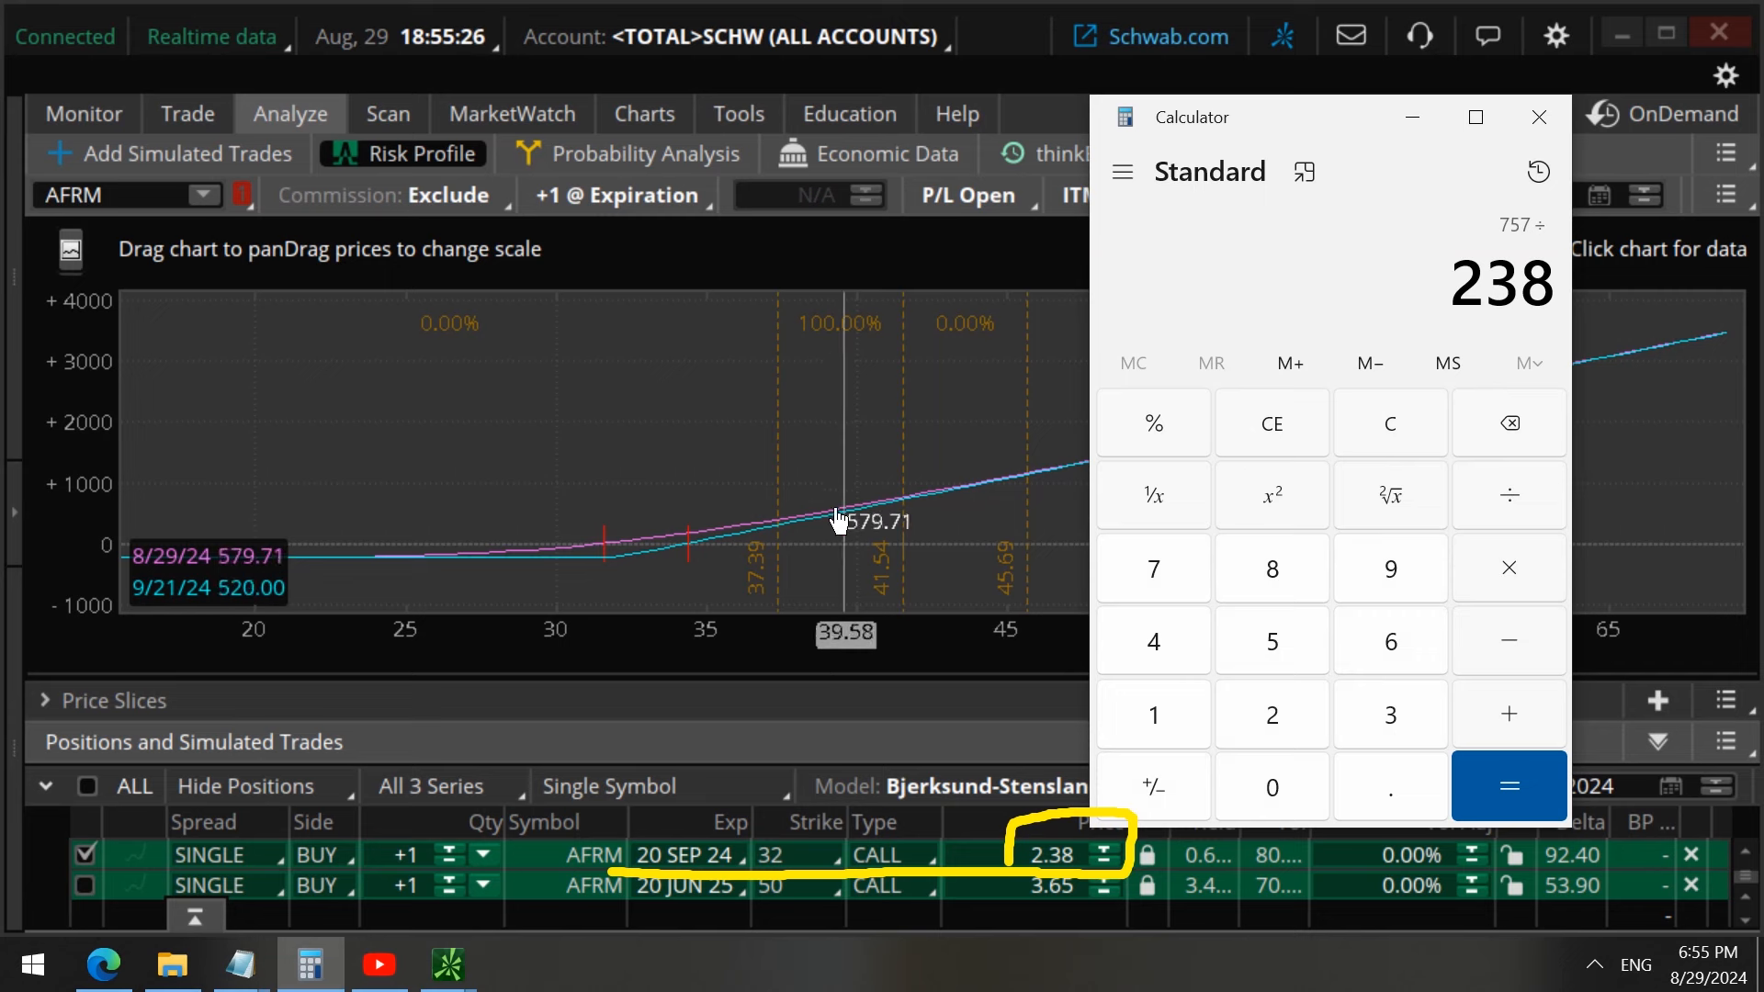
mouse_move(362, 472)
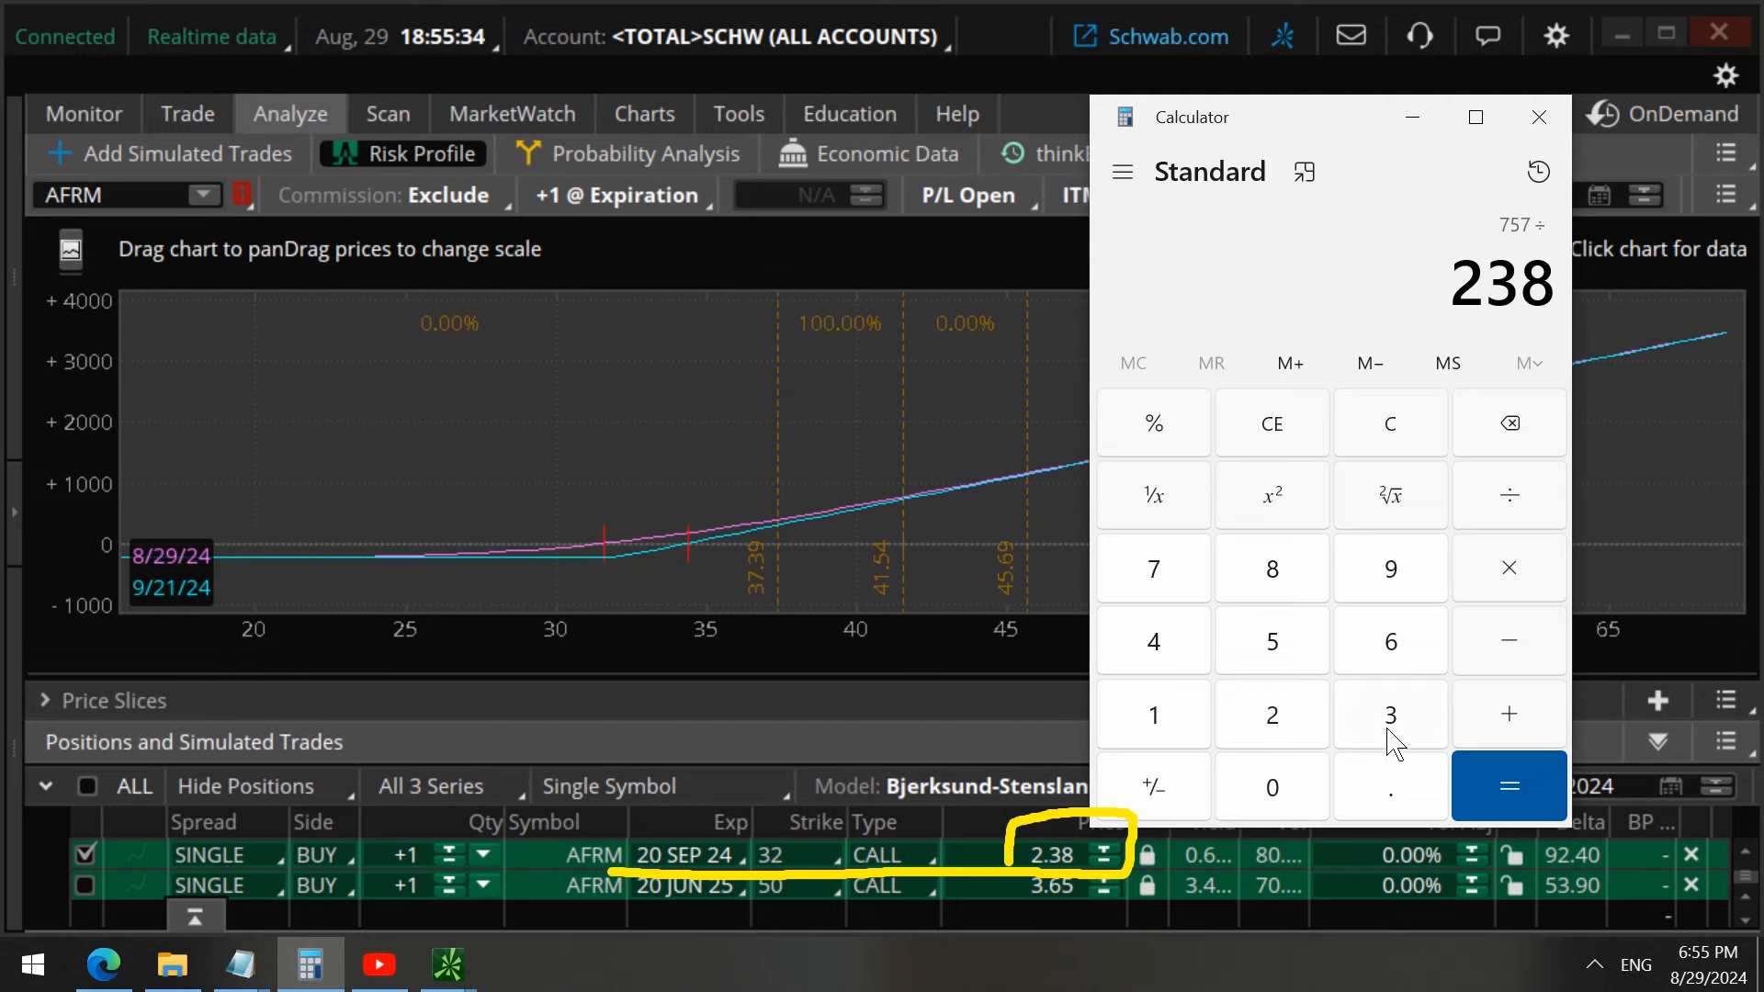
Step: Compute 757 ÷ 238 × 100 in Calculator (about 318%) and minimize it
click(1508, 786)
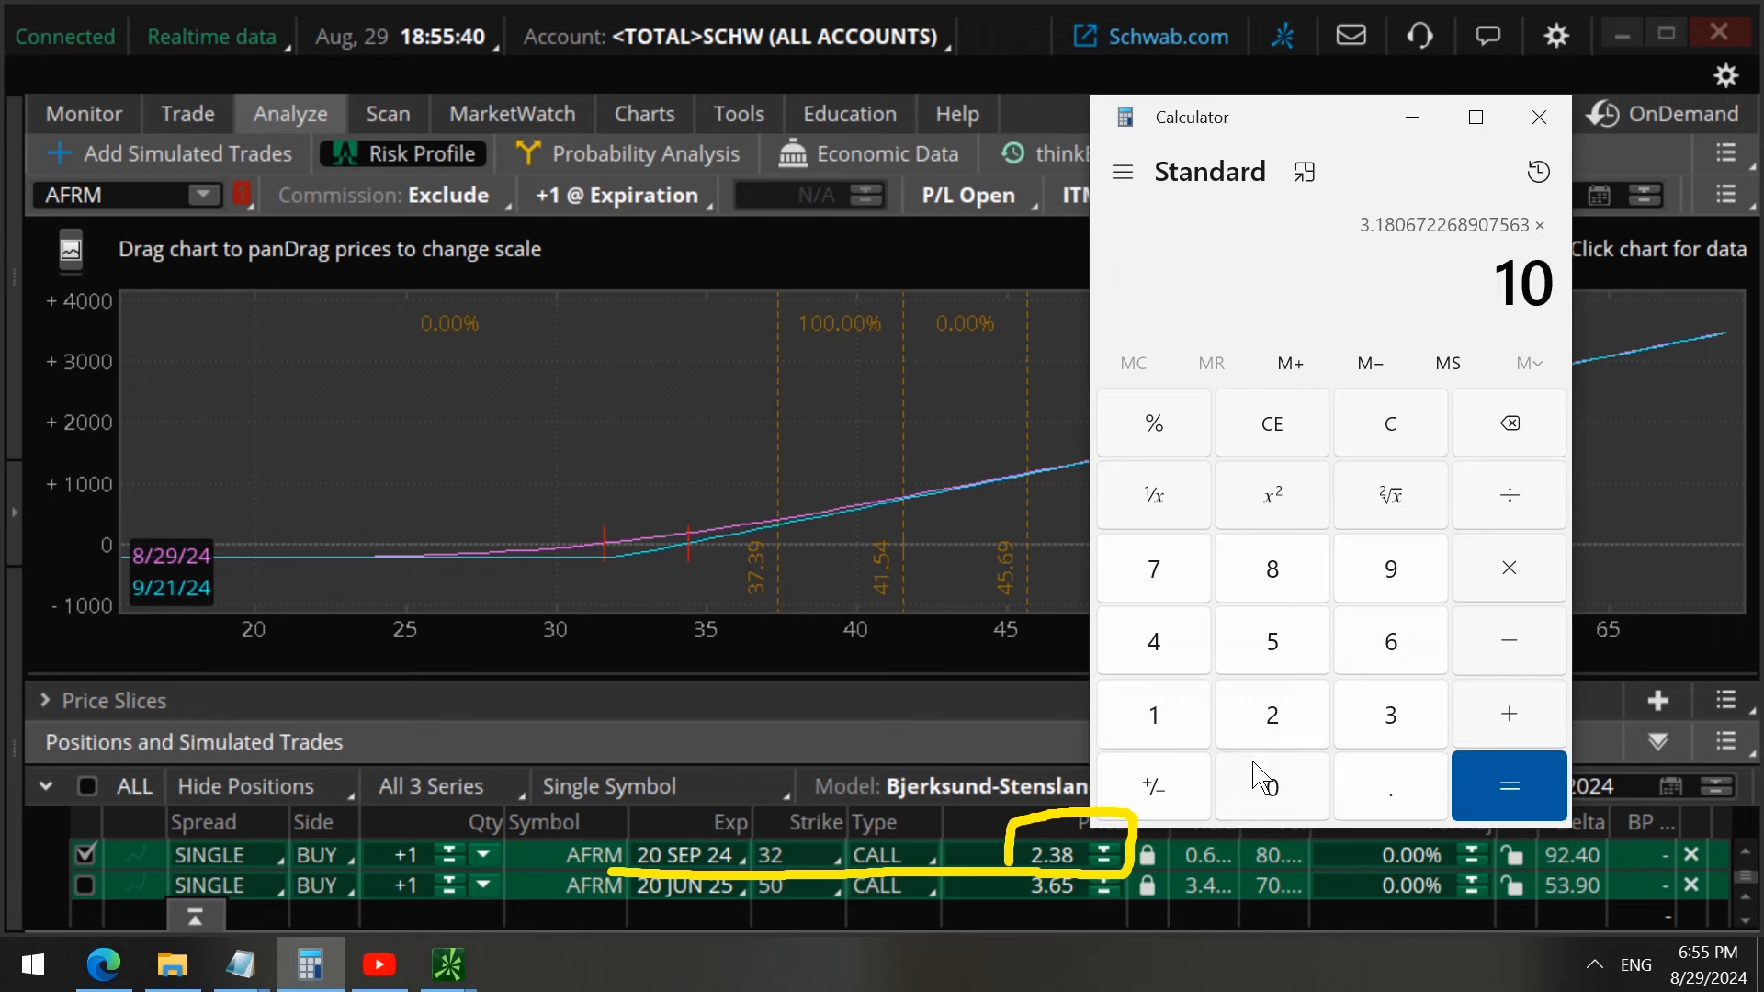
click(1509, 786)
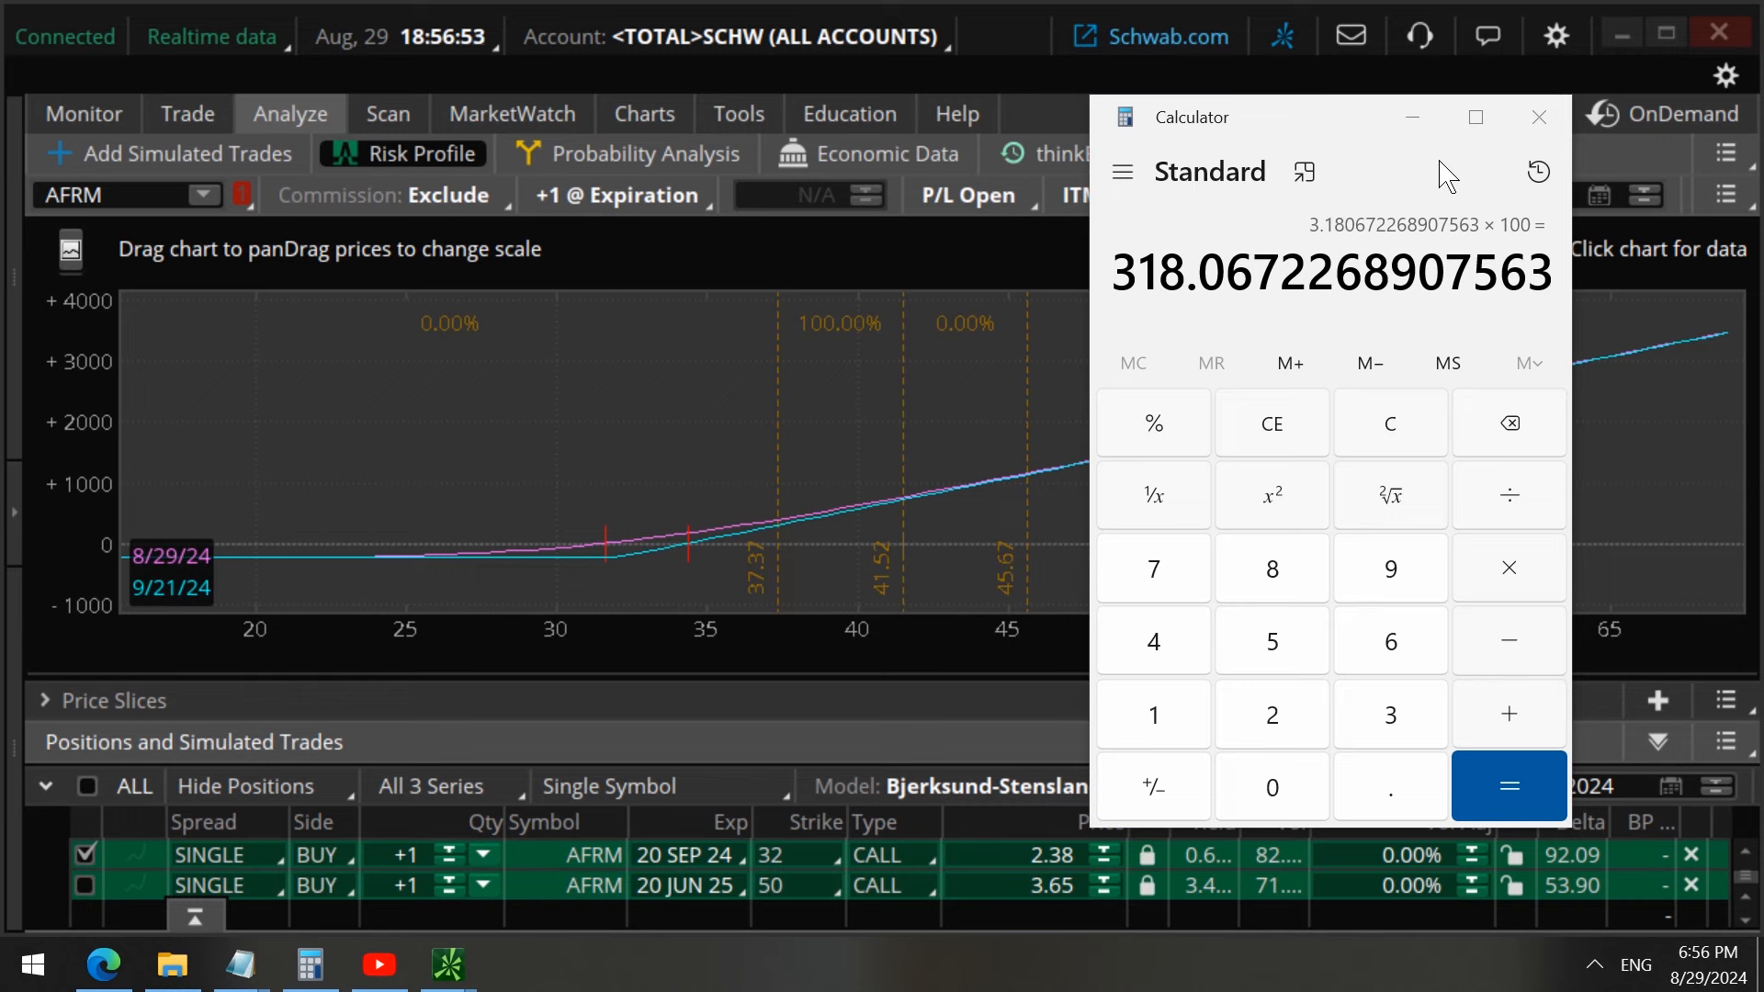
click(1537, 116)
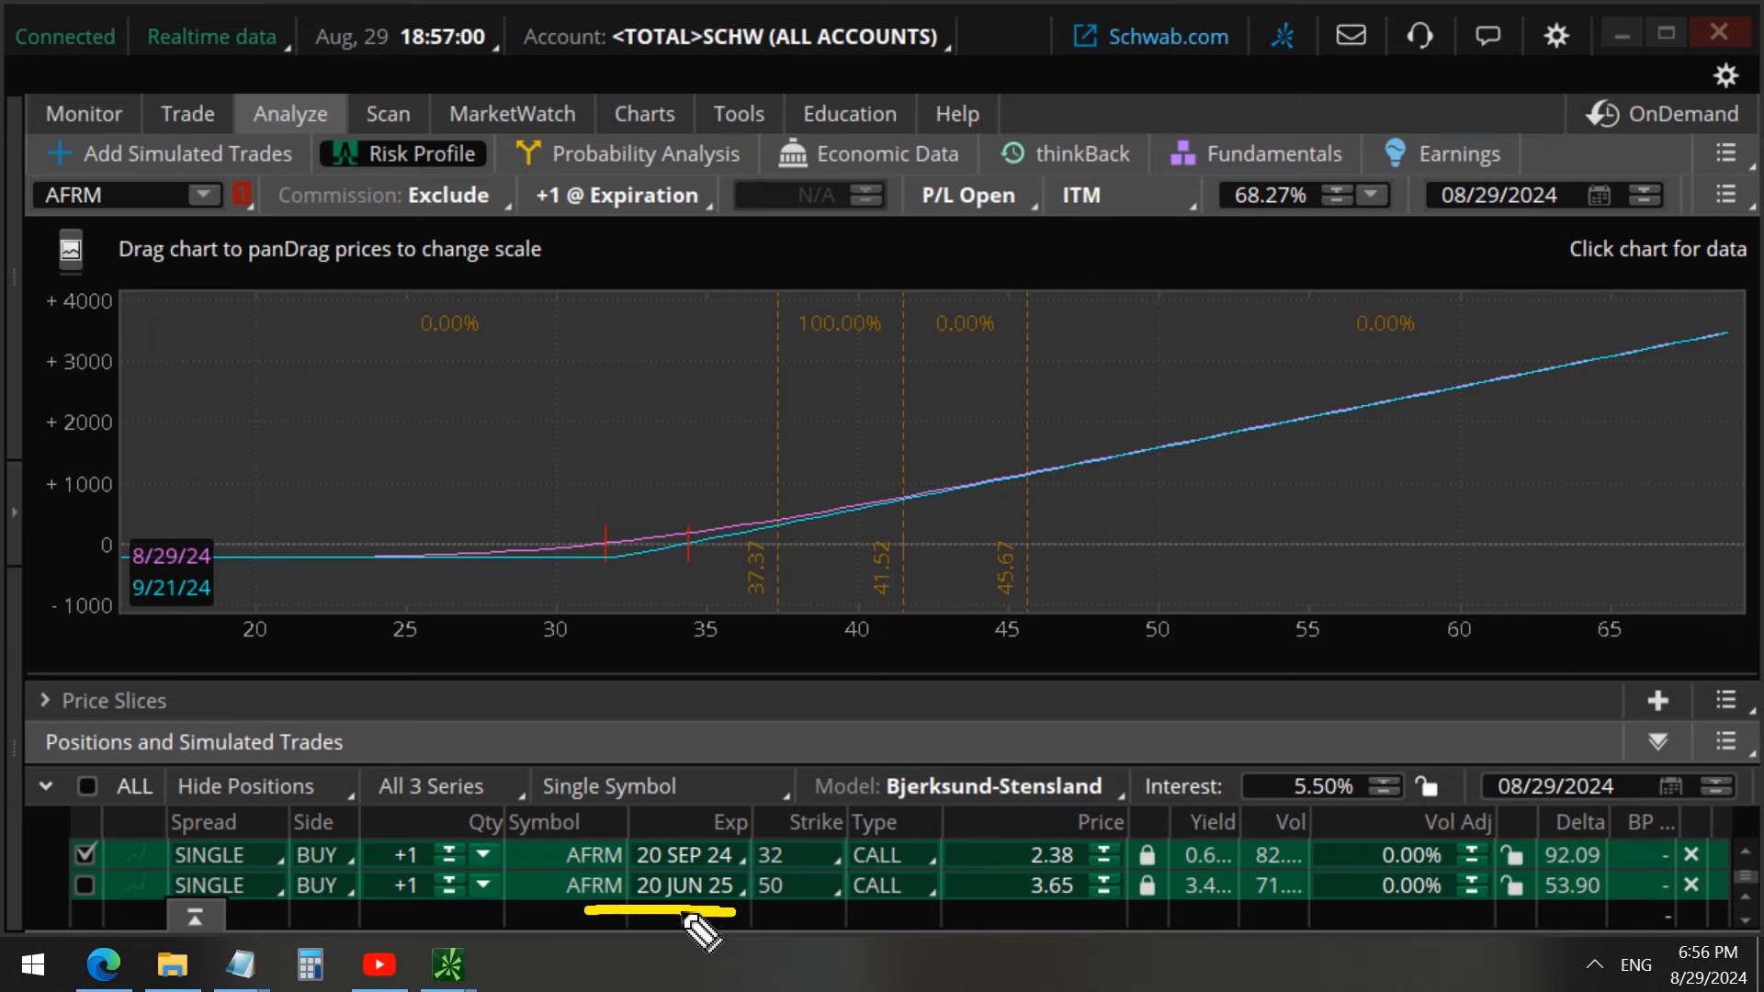
mouse_move(798, 931)
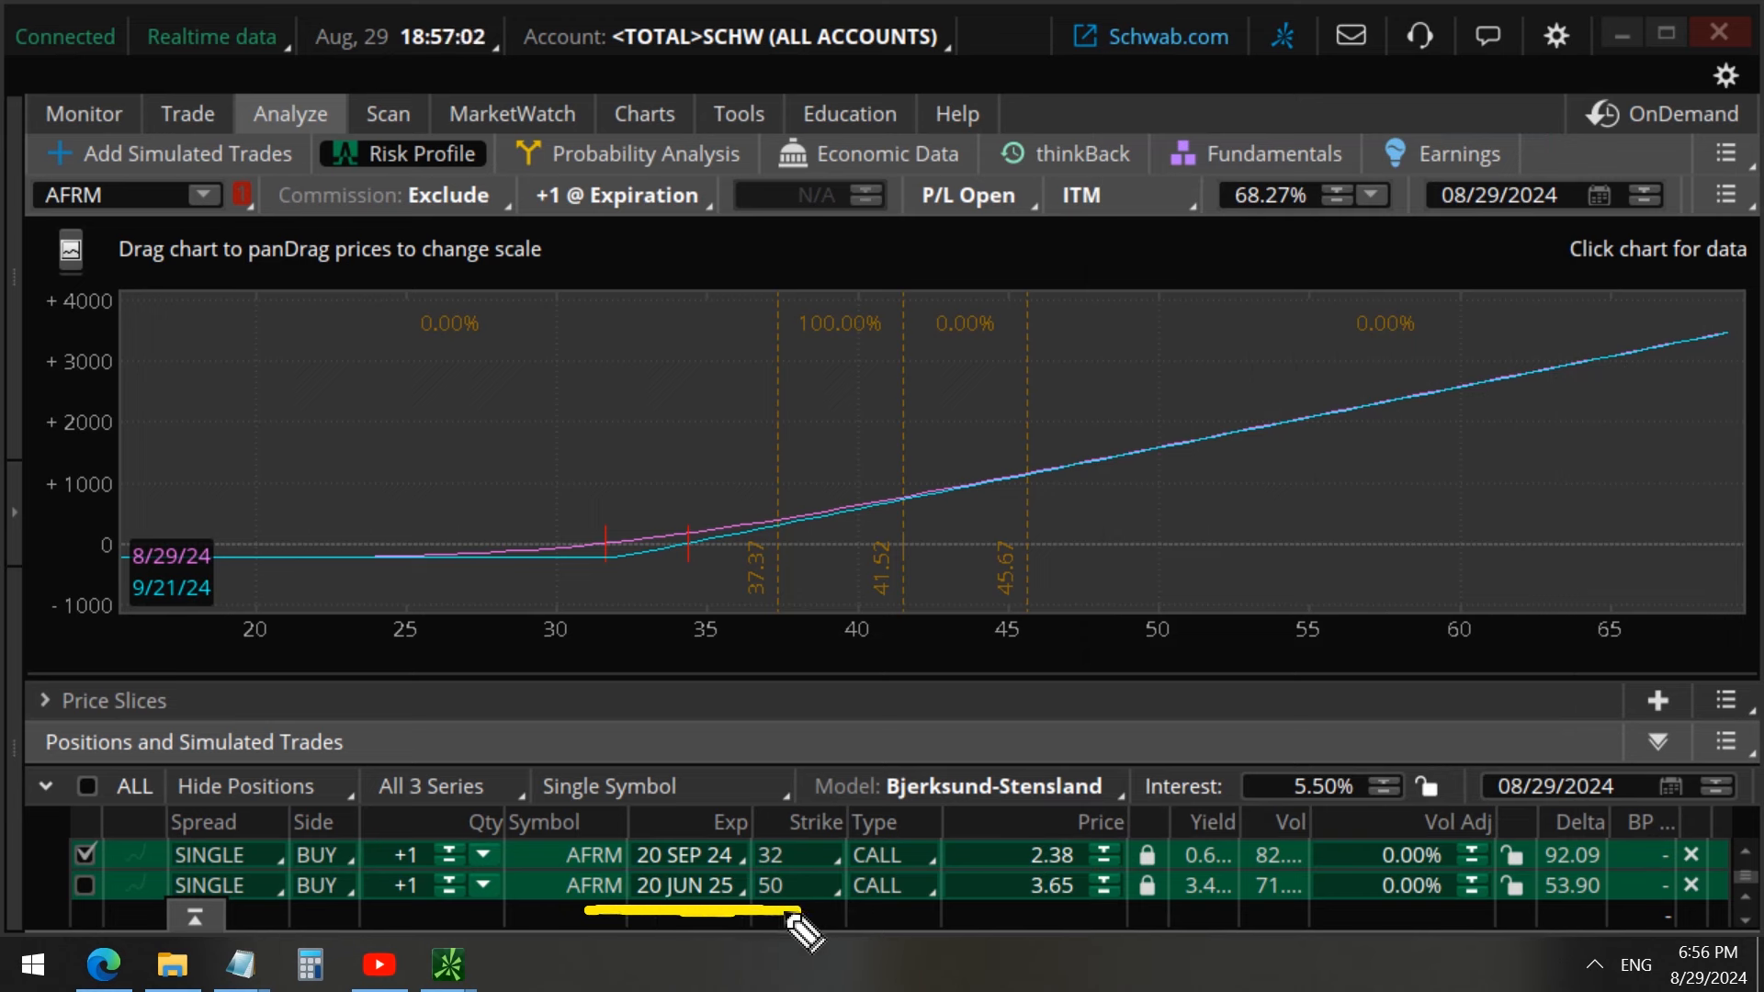
mouse_move(585, 928)
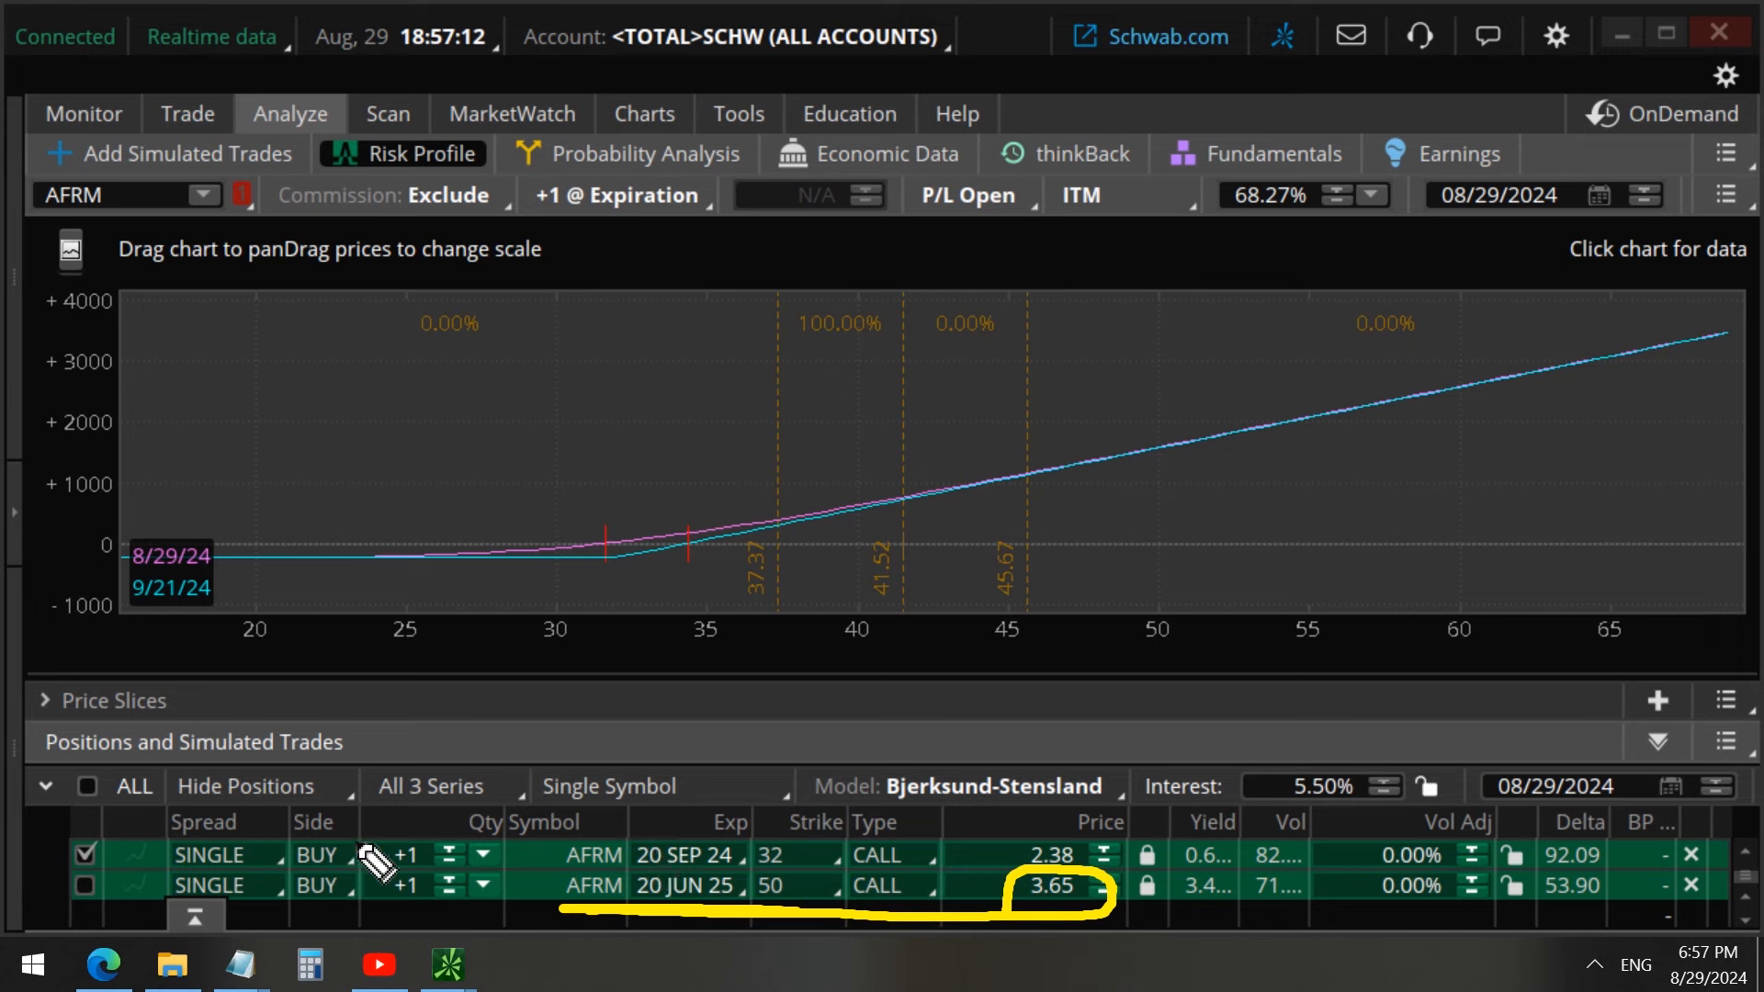
Step: Swap the SEP 24 32 call for the JUN 25 50 call in the risk profile
click(86, 855)
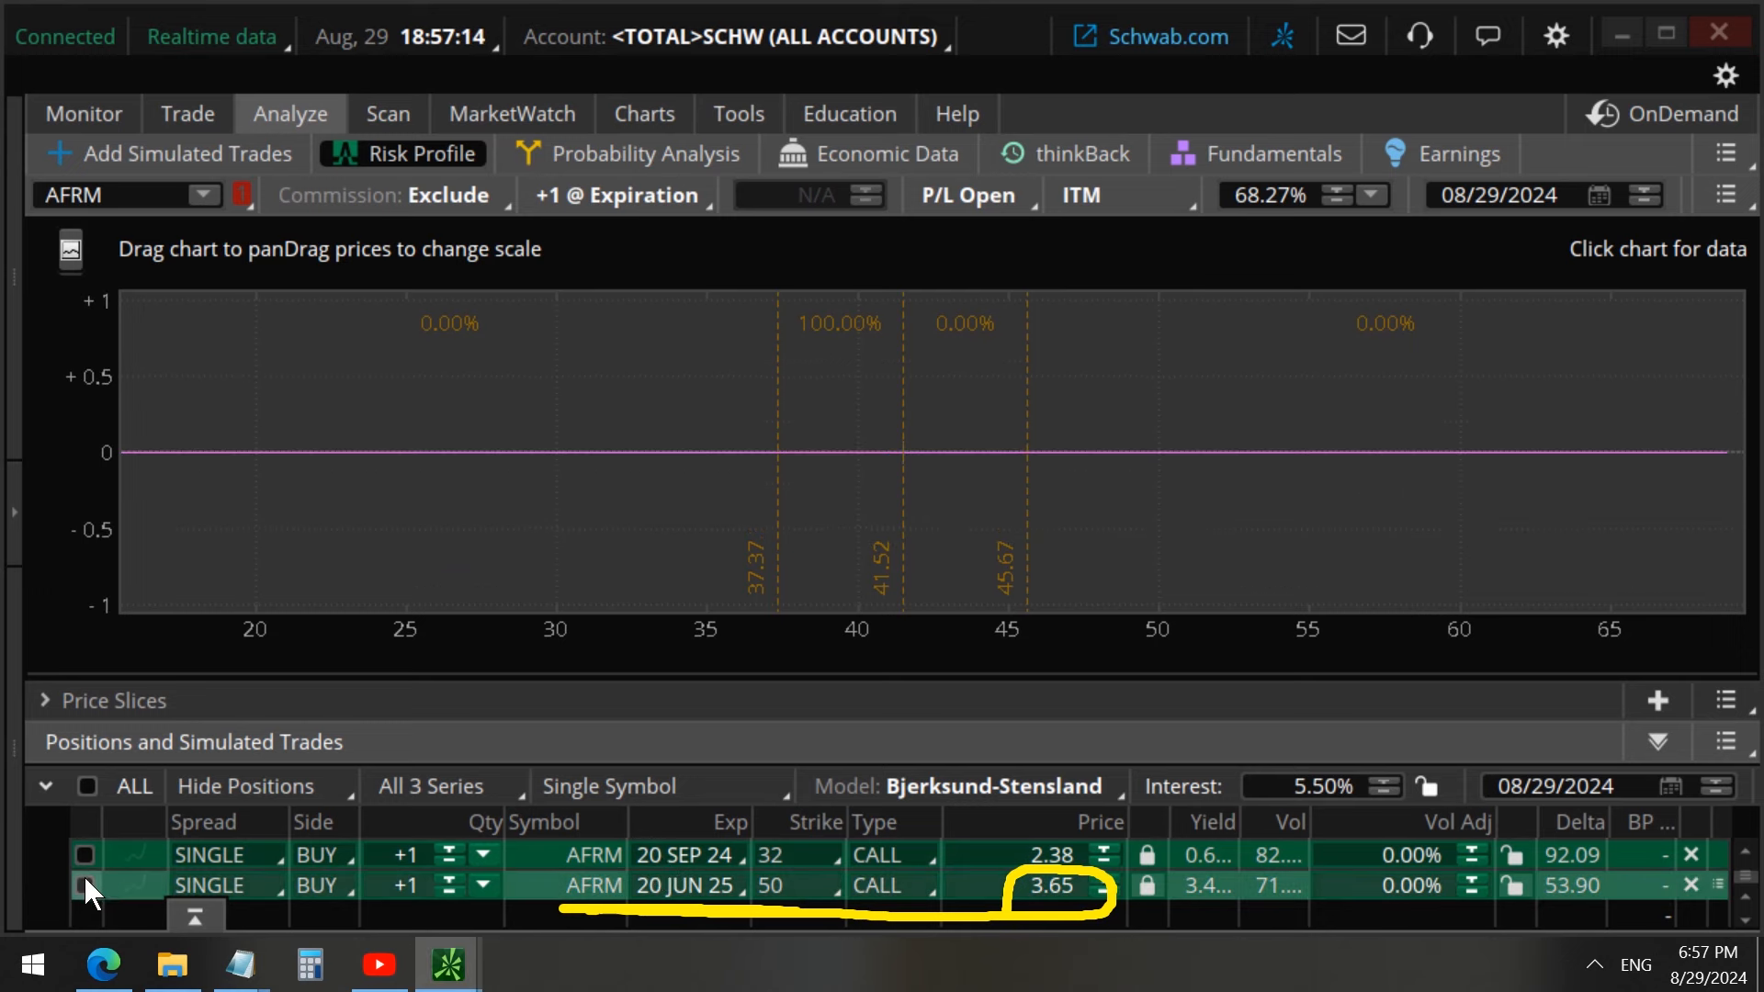
click(85, 885)
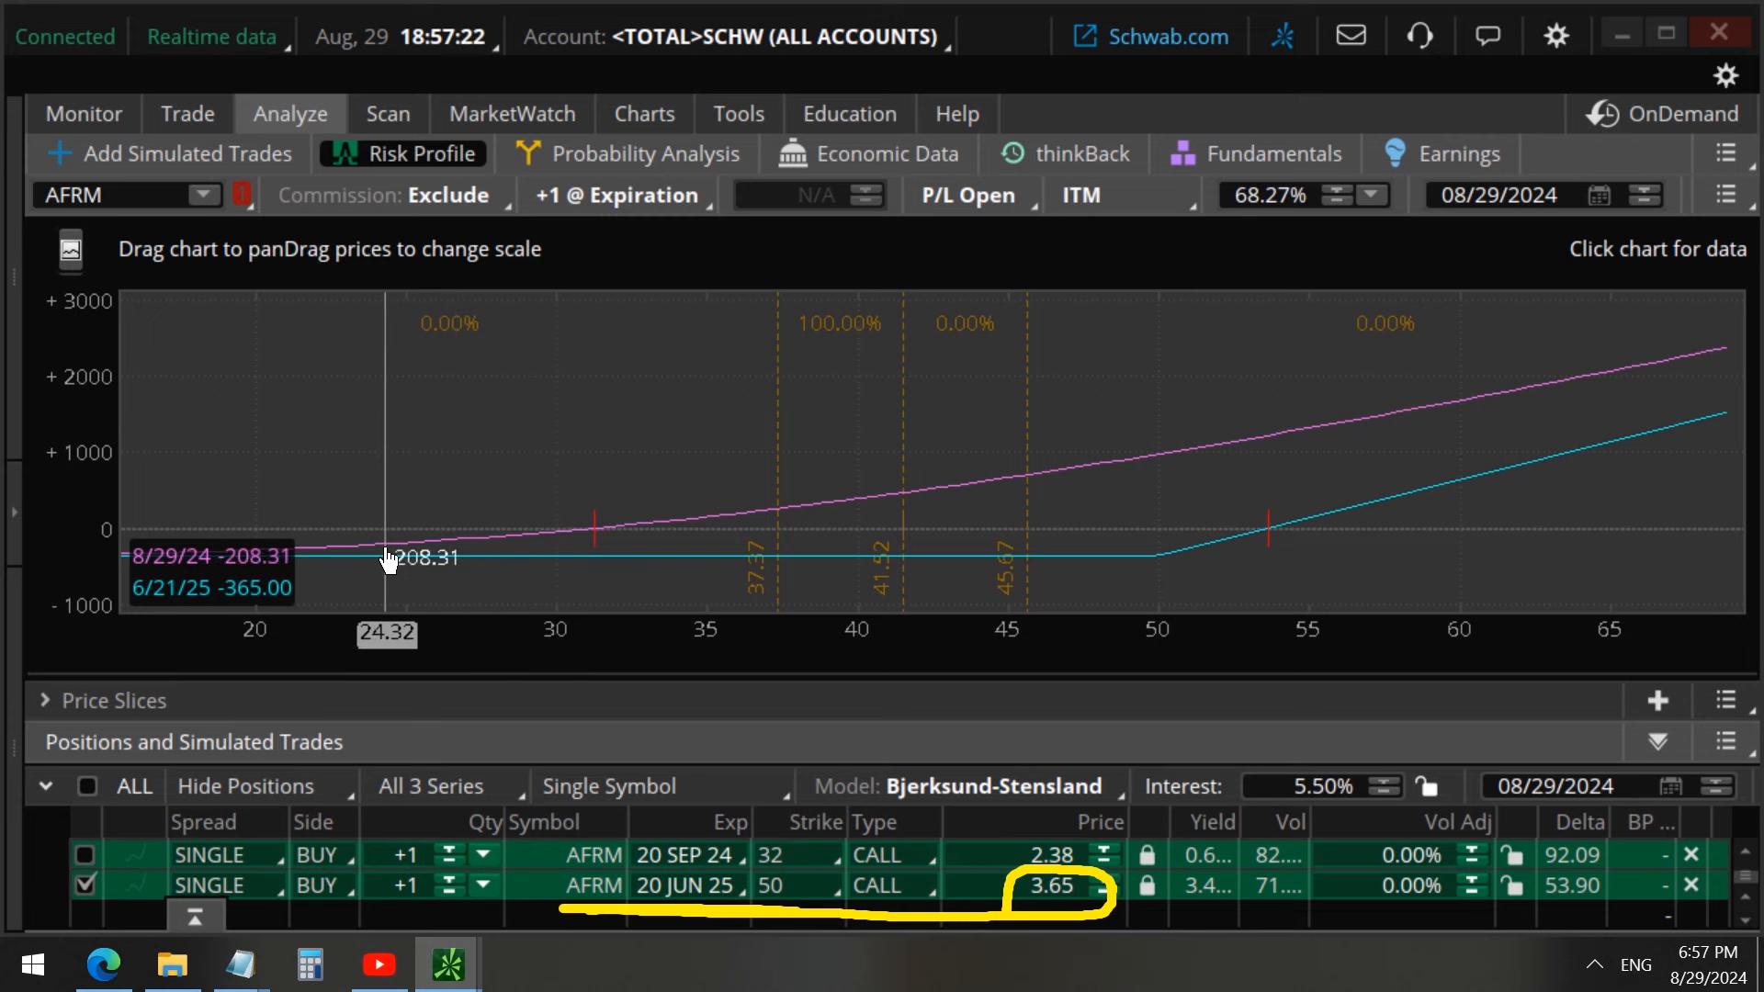
mouse_move(855, 427)
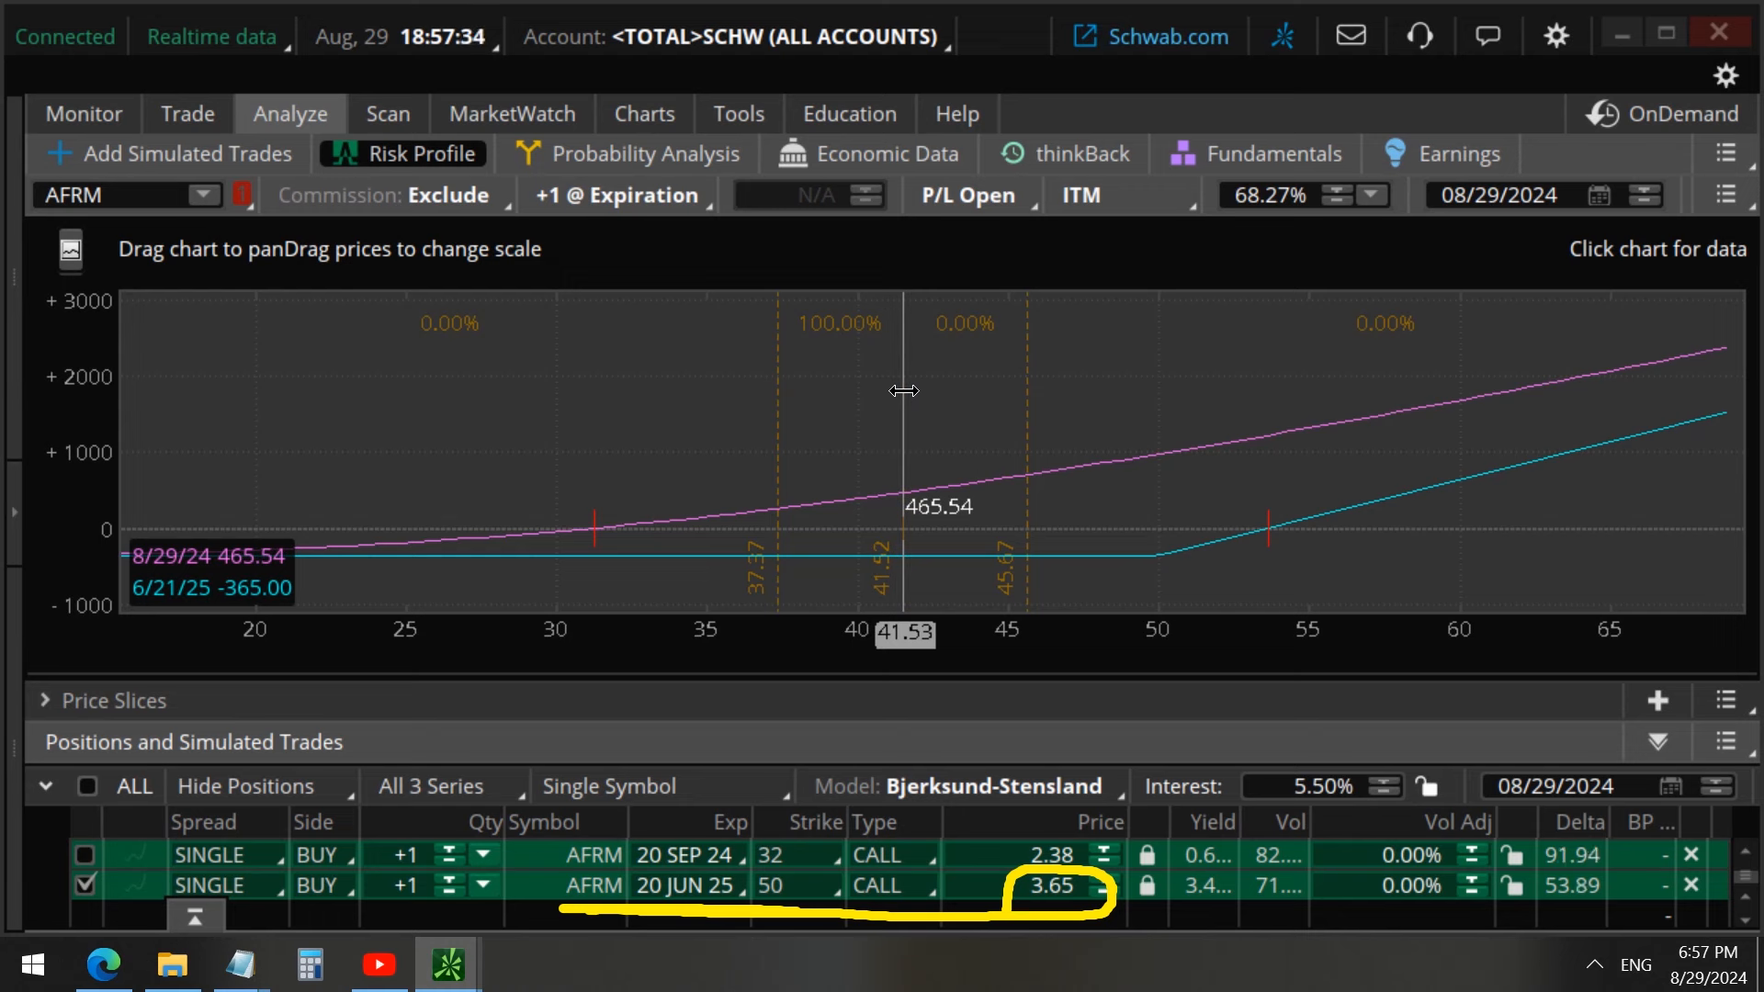
mouse_move(720, 718)
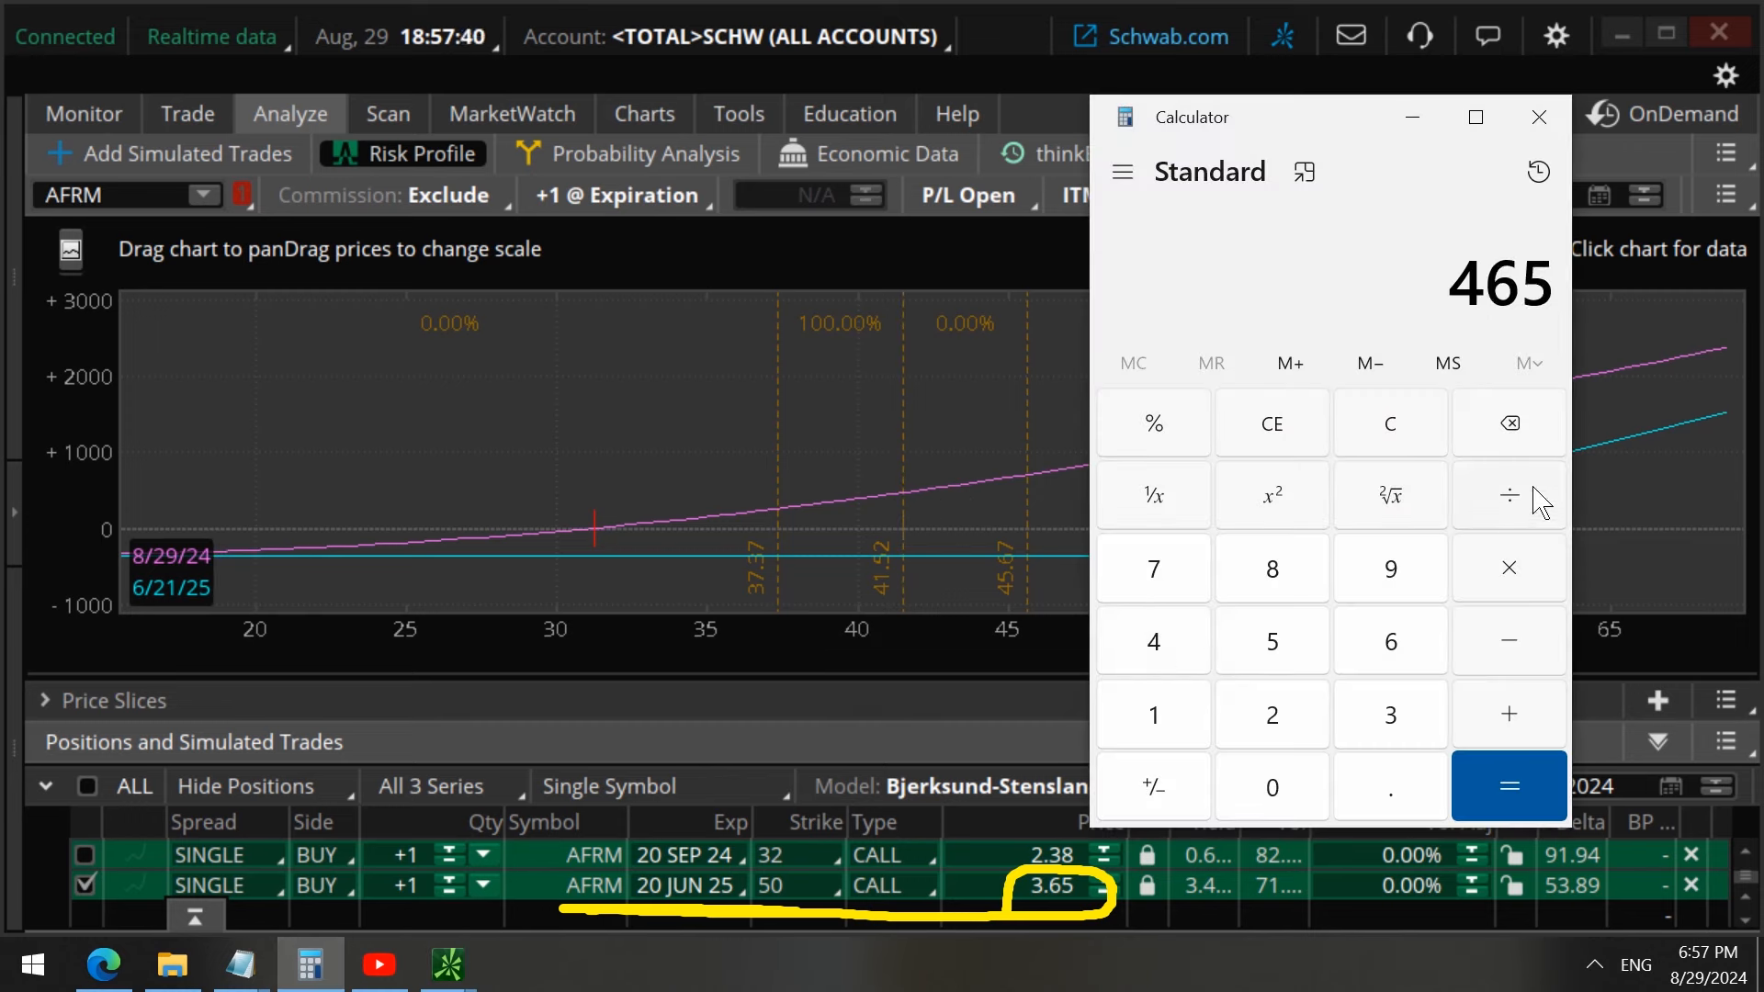
Step: Compute 465 ÷ 365 × 100 in Calculator (about 127.4%), then close it
click(1508, 495)
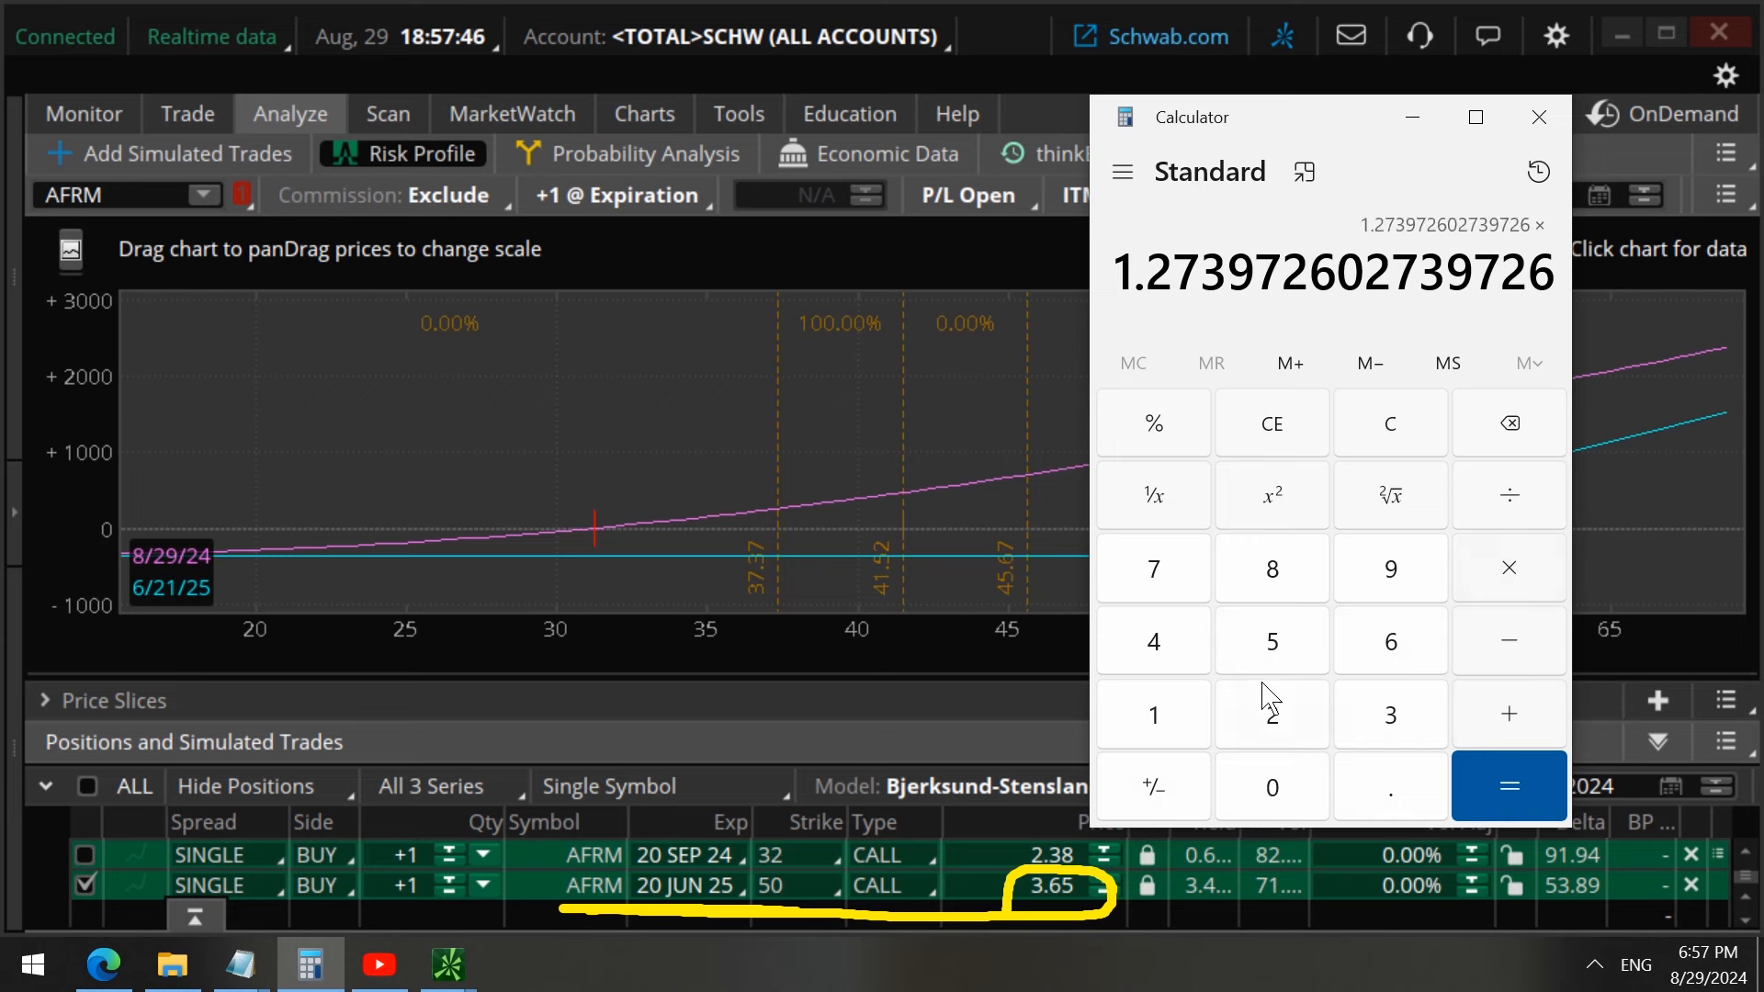
click(1508, 785)
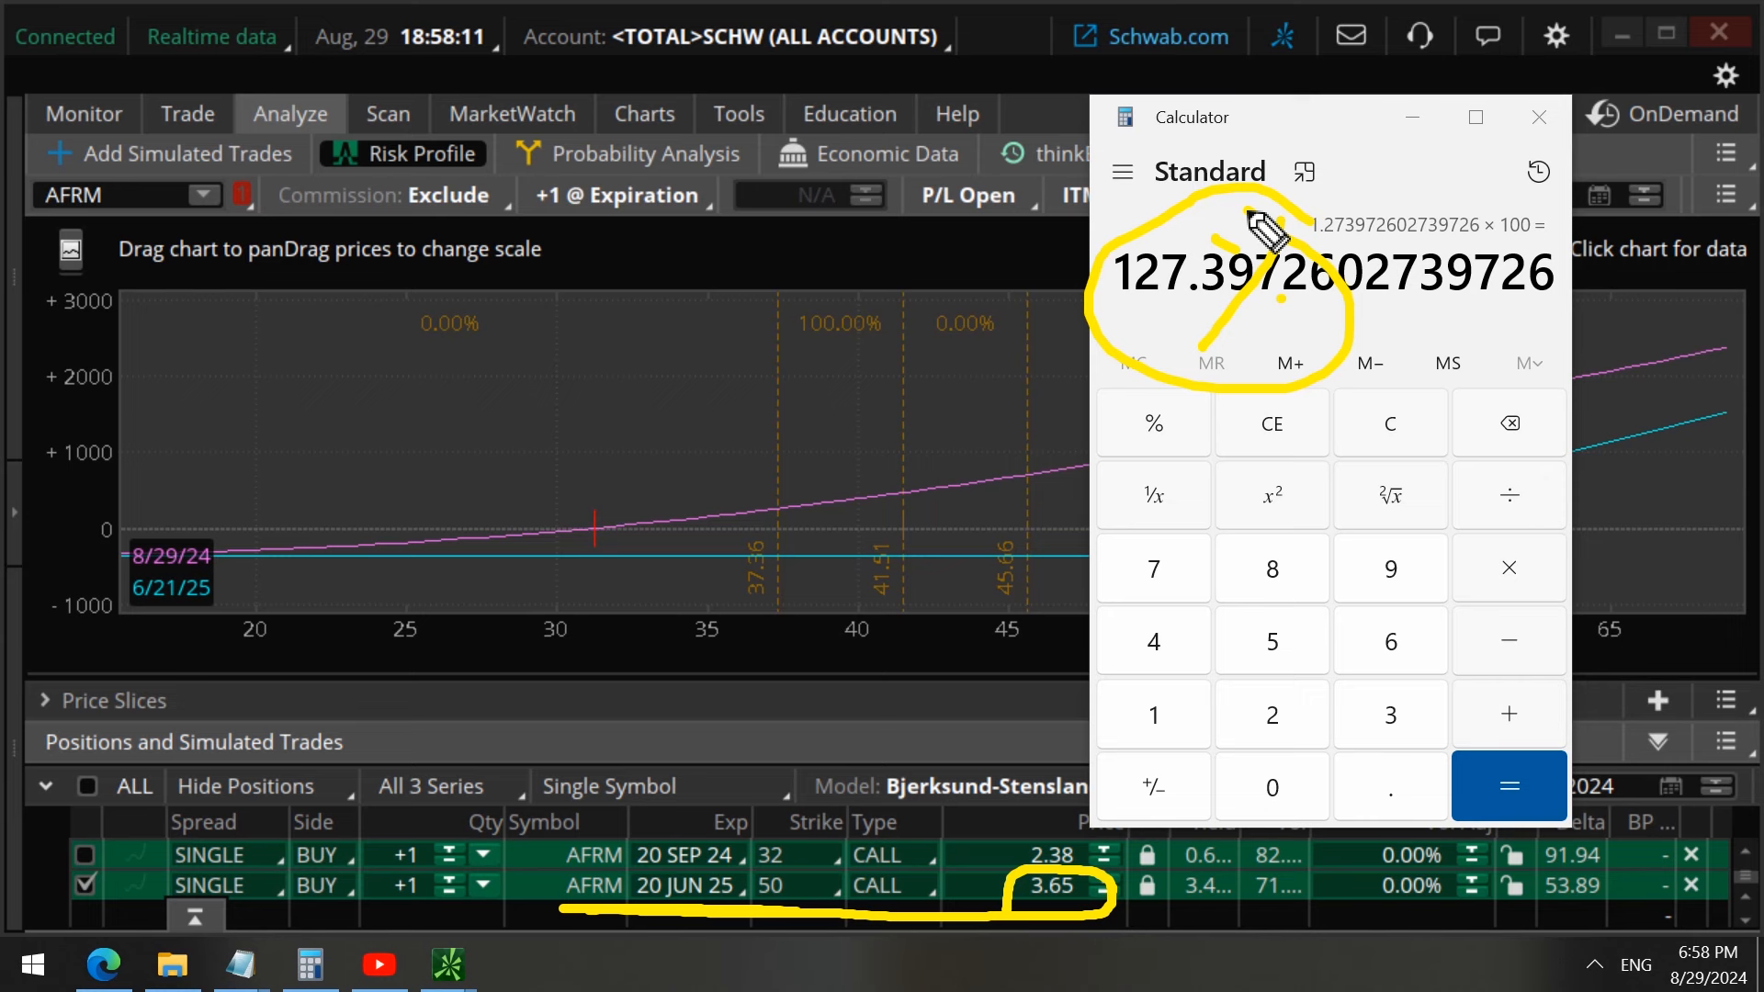
mouse_move(776, 923)
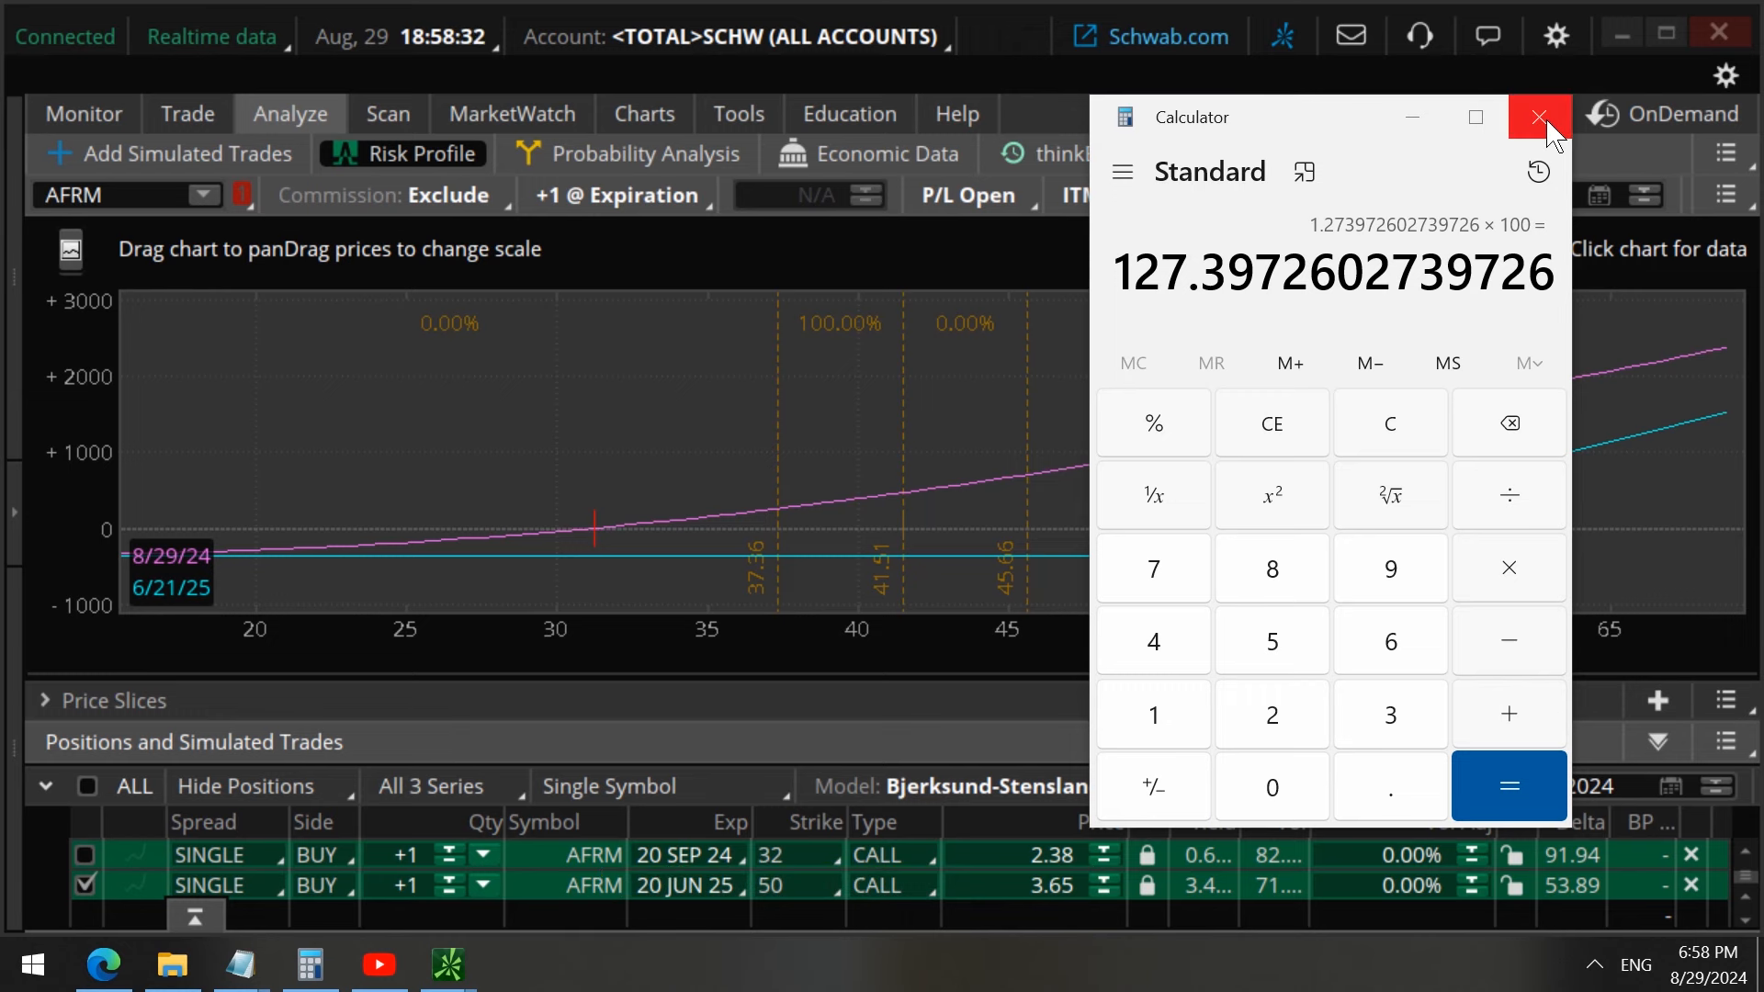
click(1537, 117)
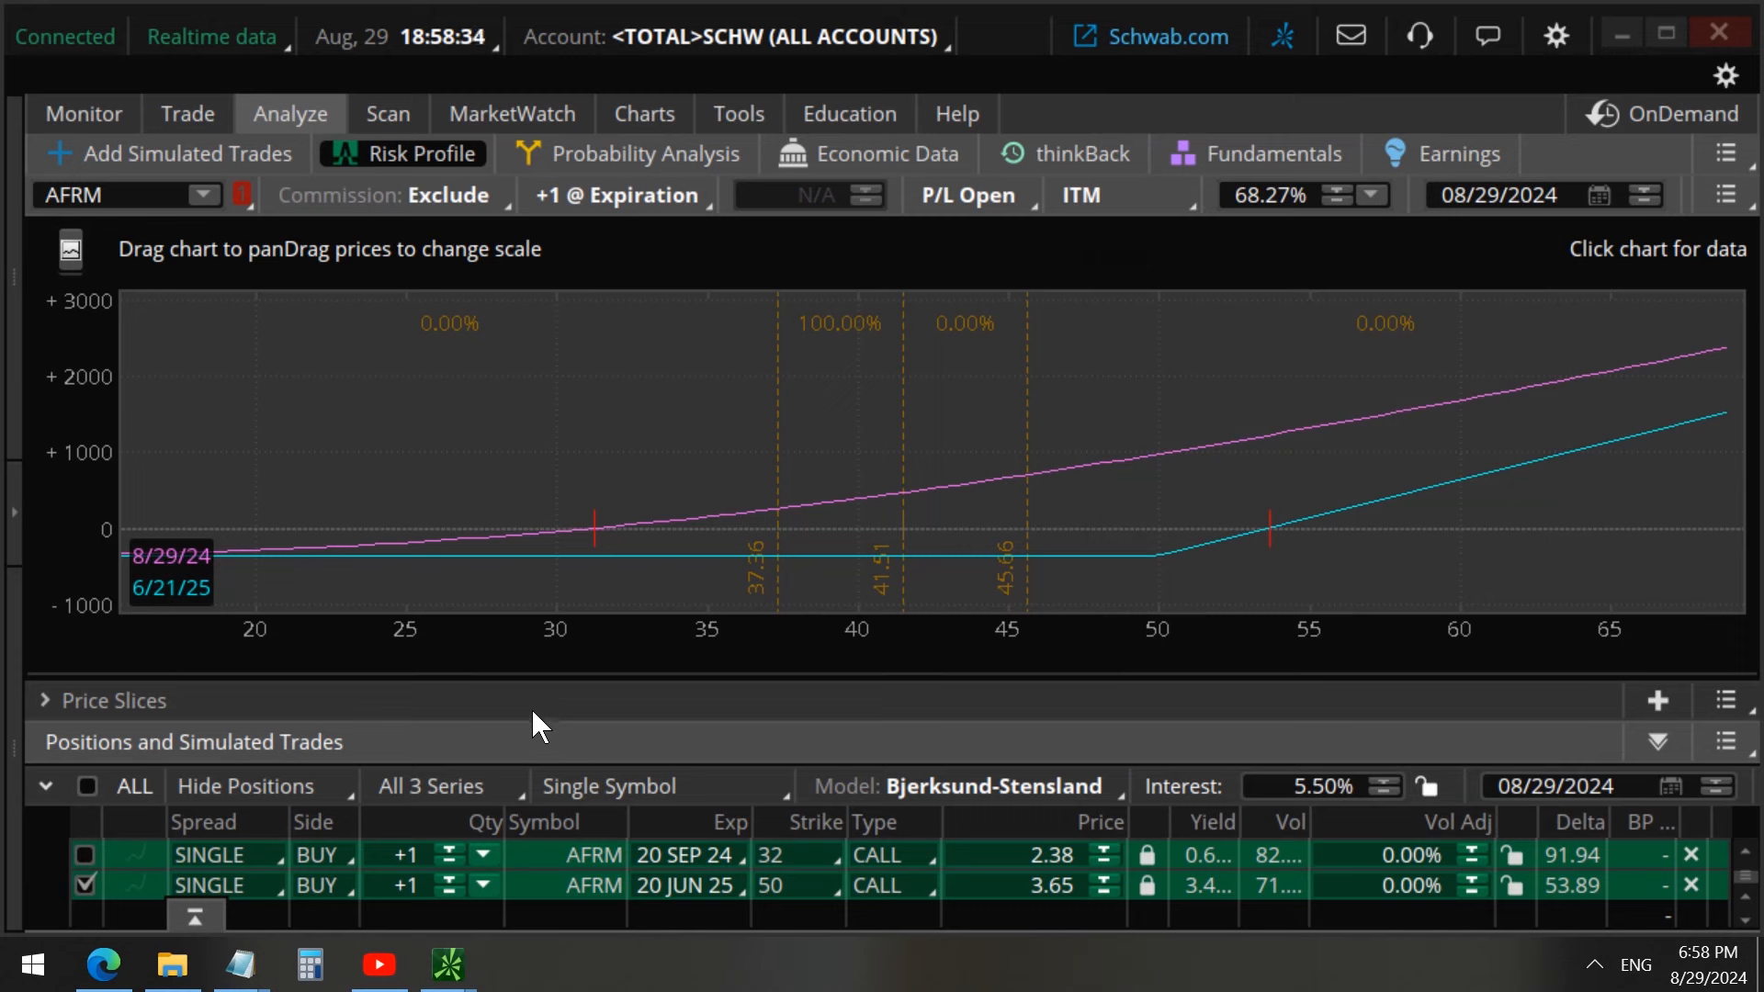
Step: Expand Price Slices to read the JUN 25 50 call's delta (about 53.9), then collapse it
click(45, 700)
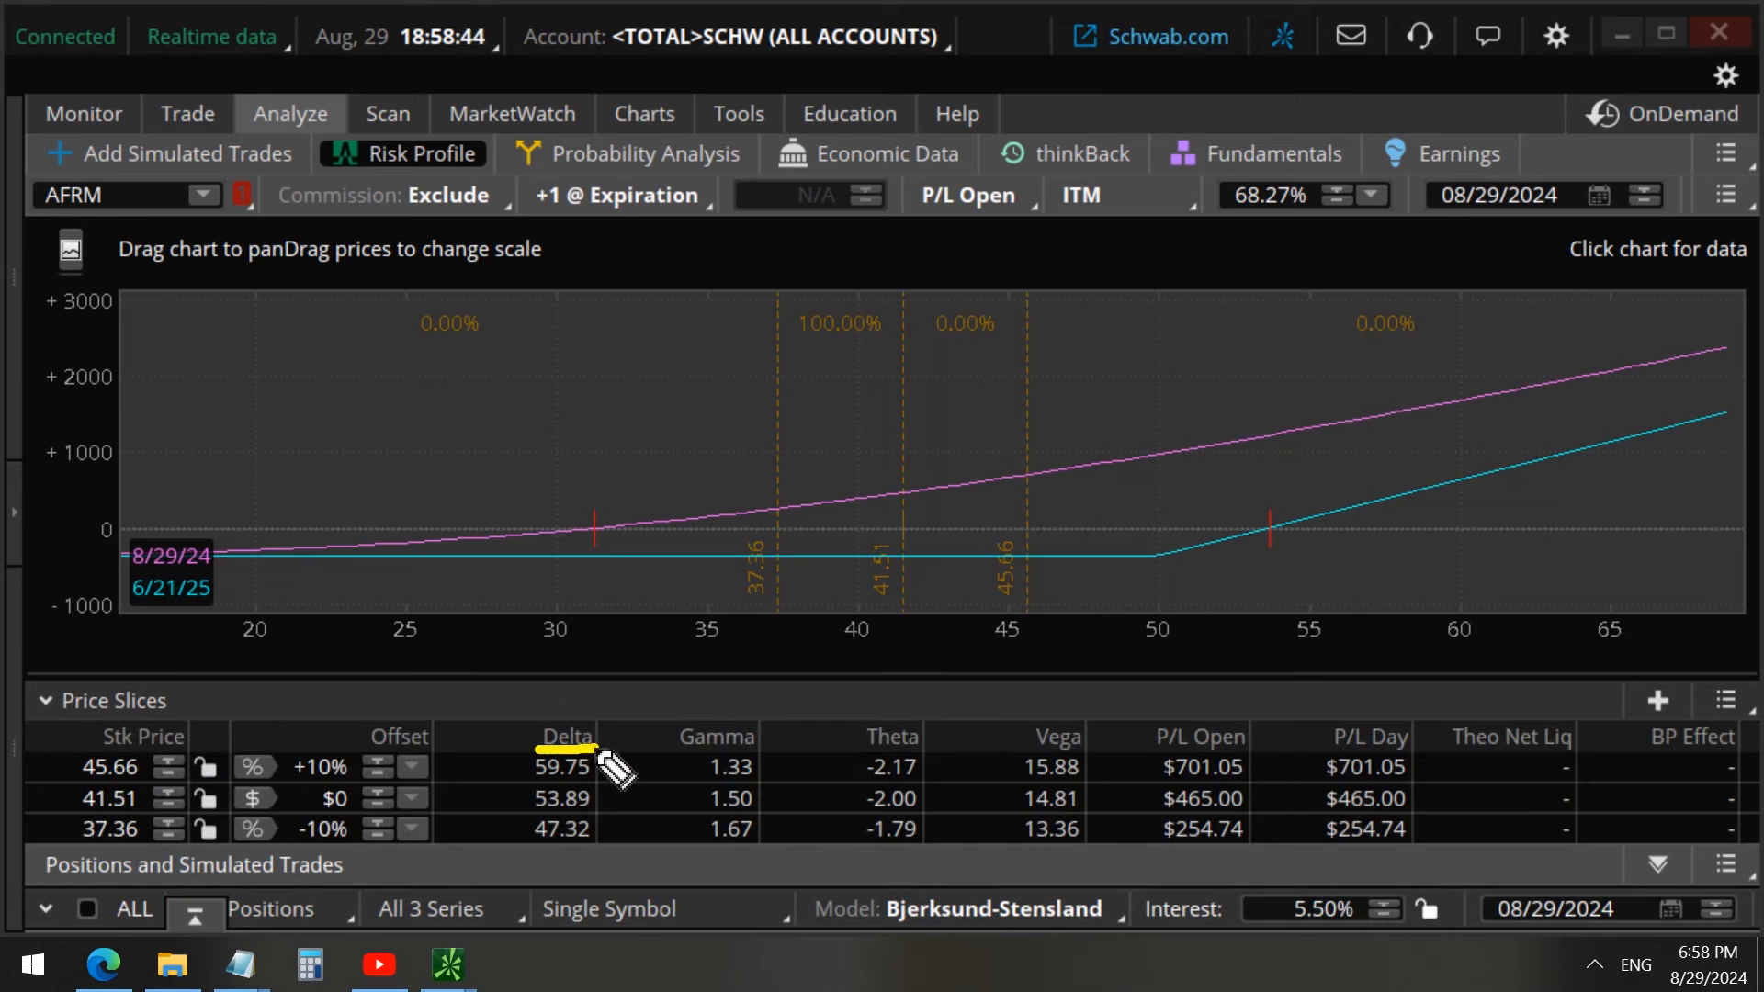
mouse_move(535, 832)
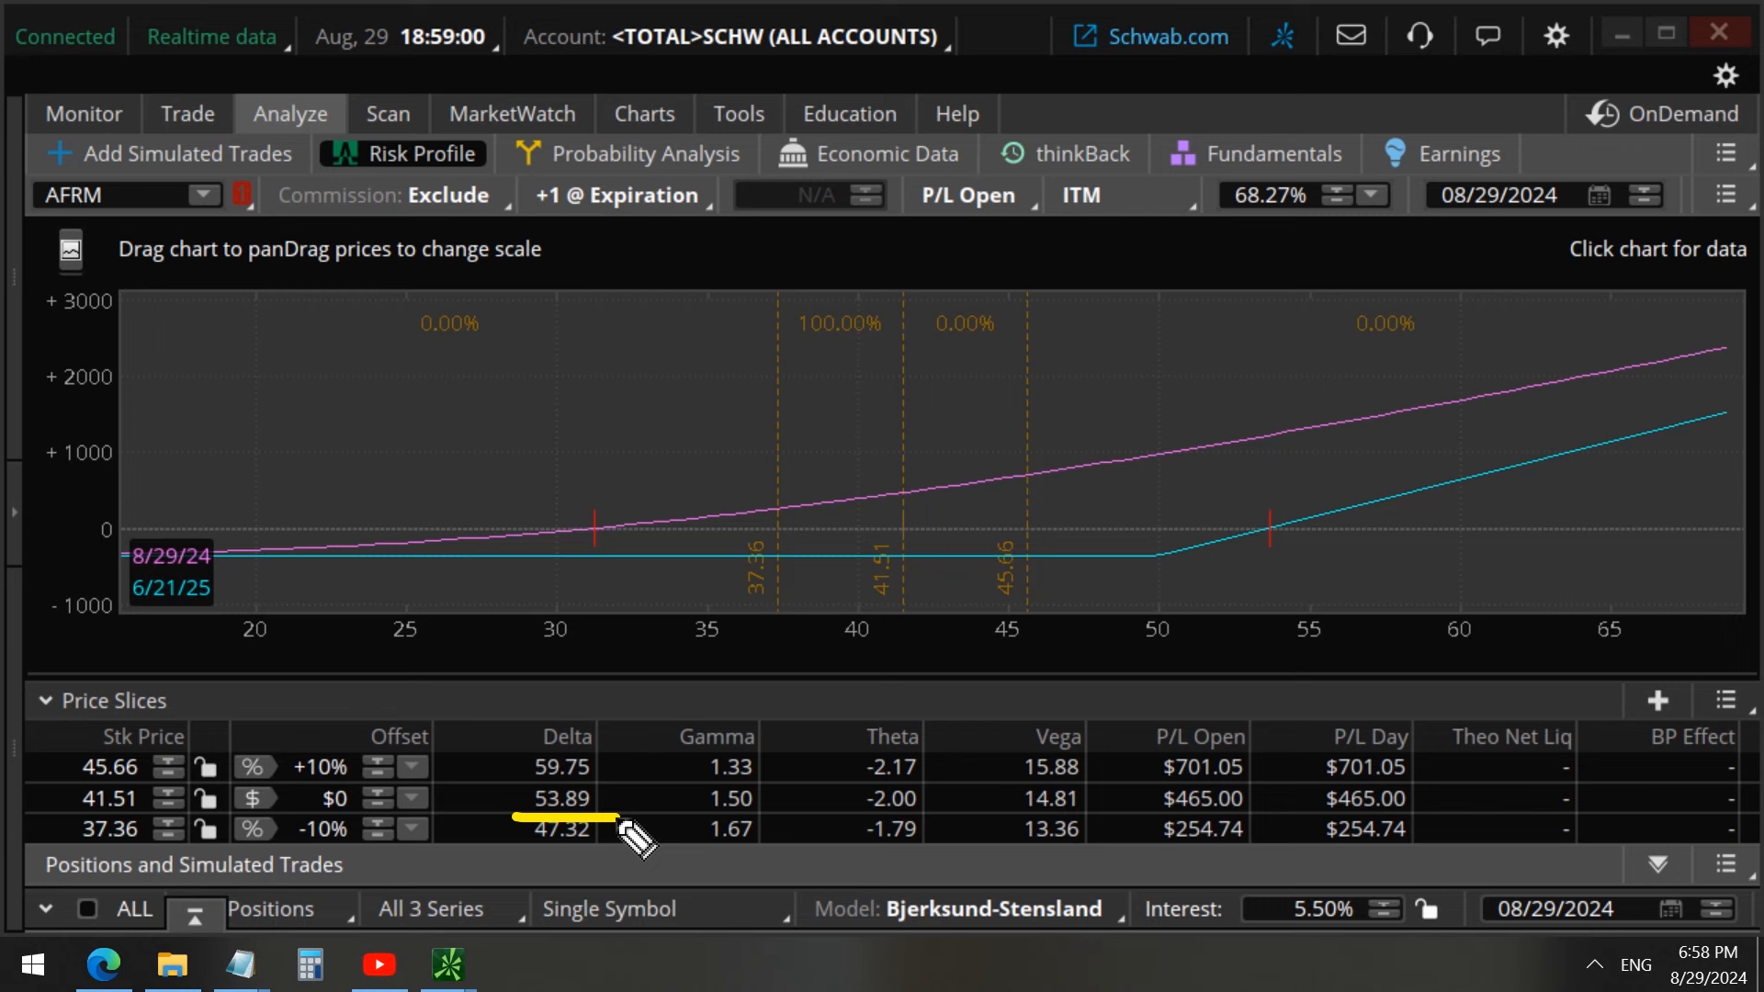
click(45, 700)
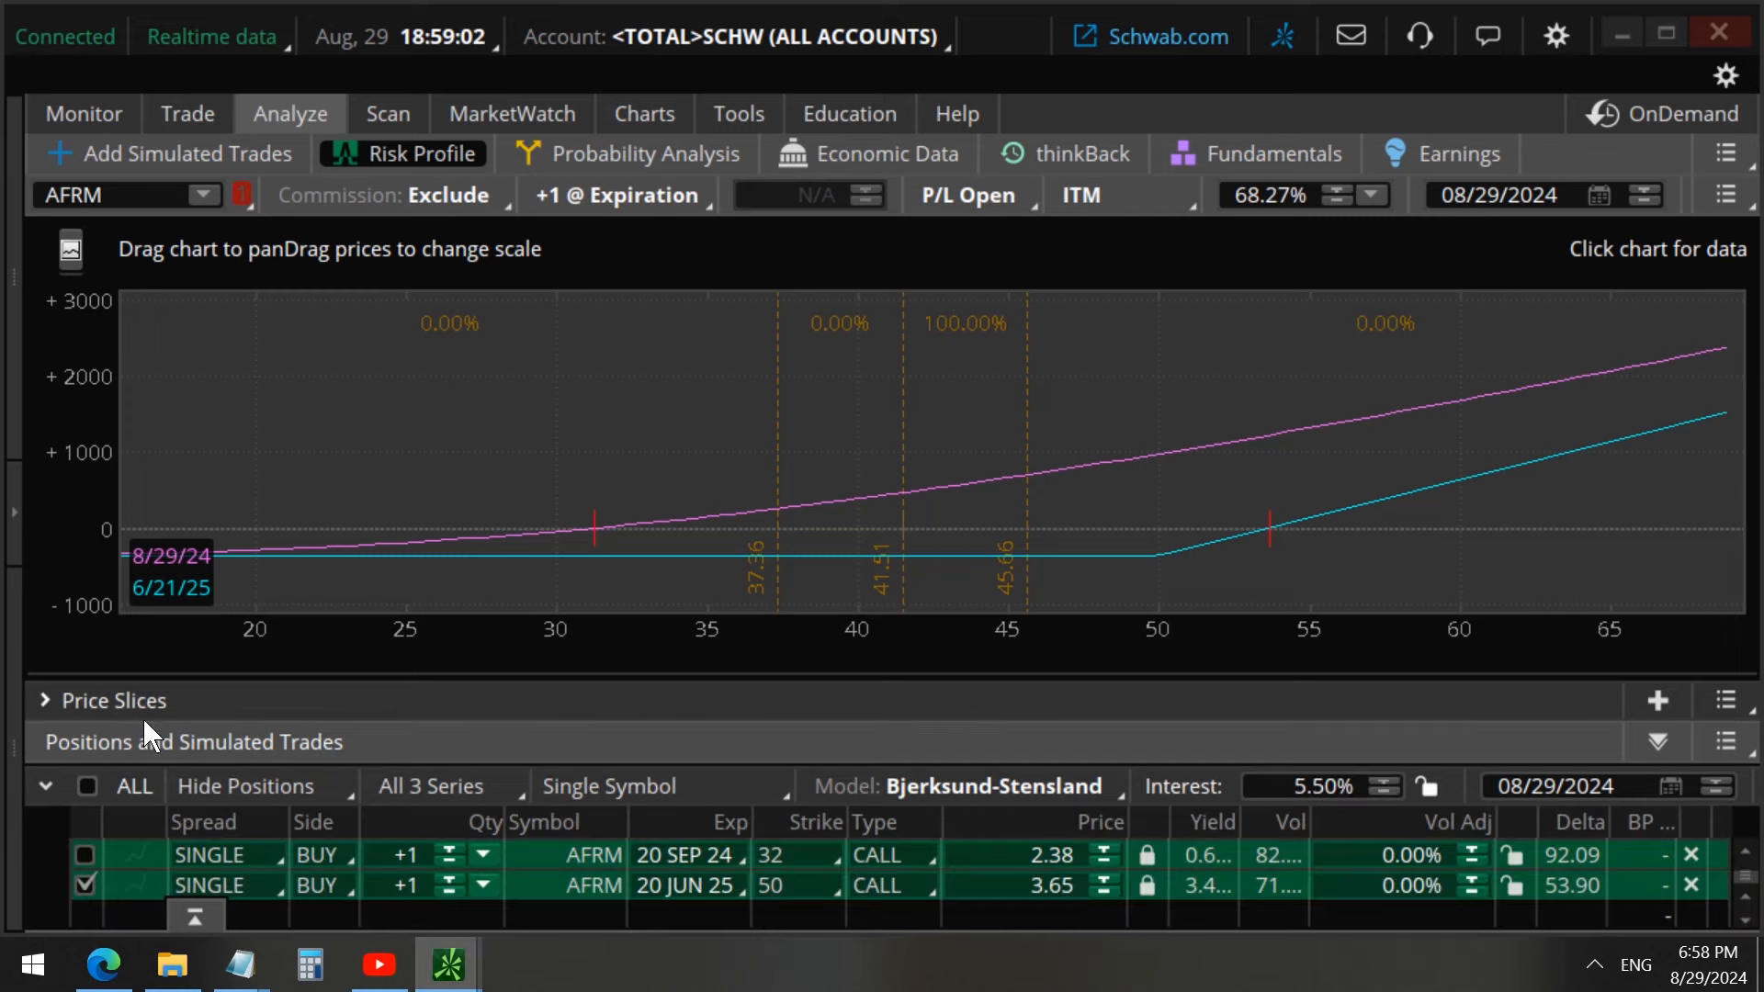
Step: Analyze only the SEP 24 32 call, with delta about 92.1 at 41.52
click(85, 855)
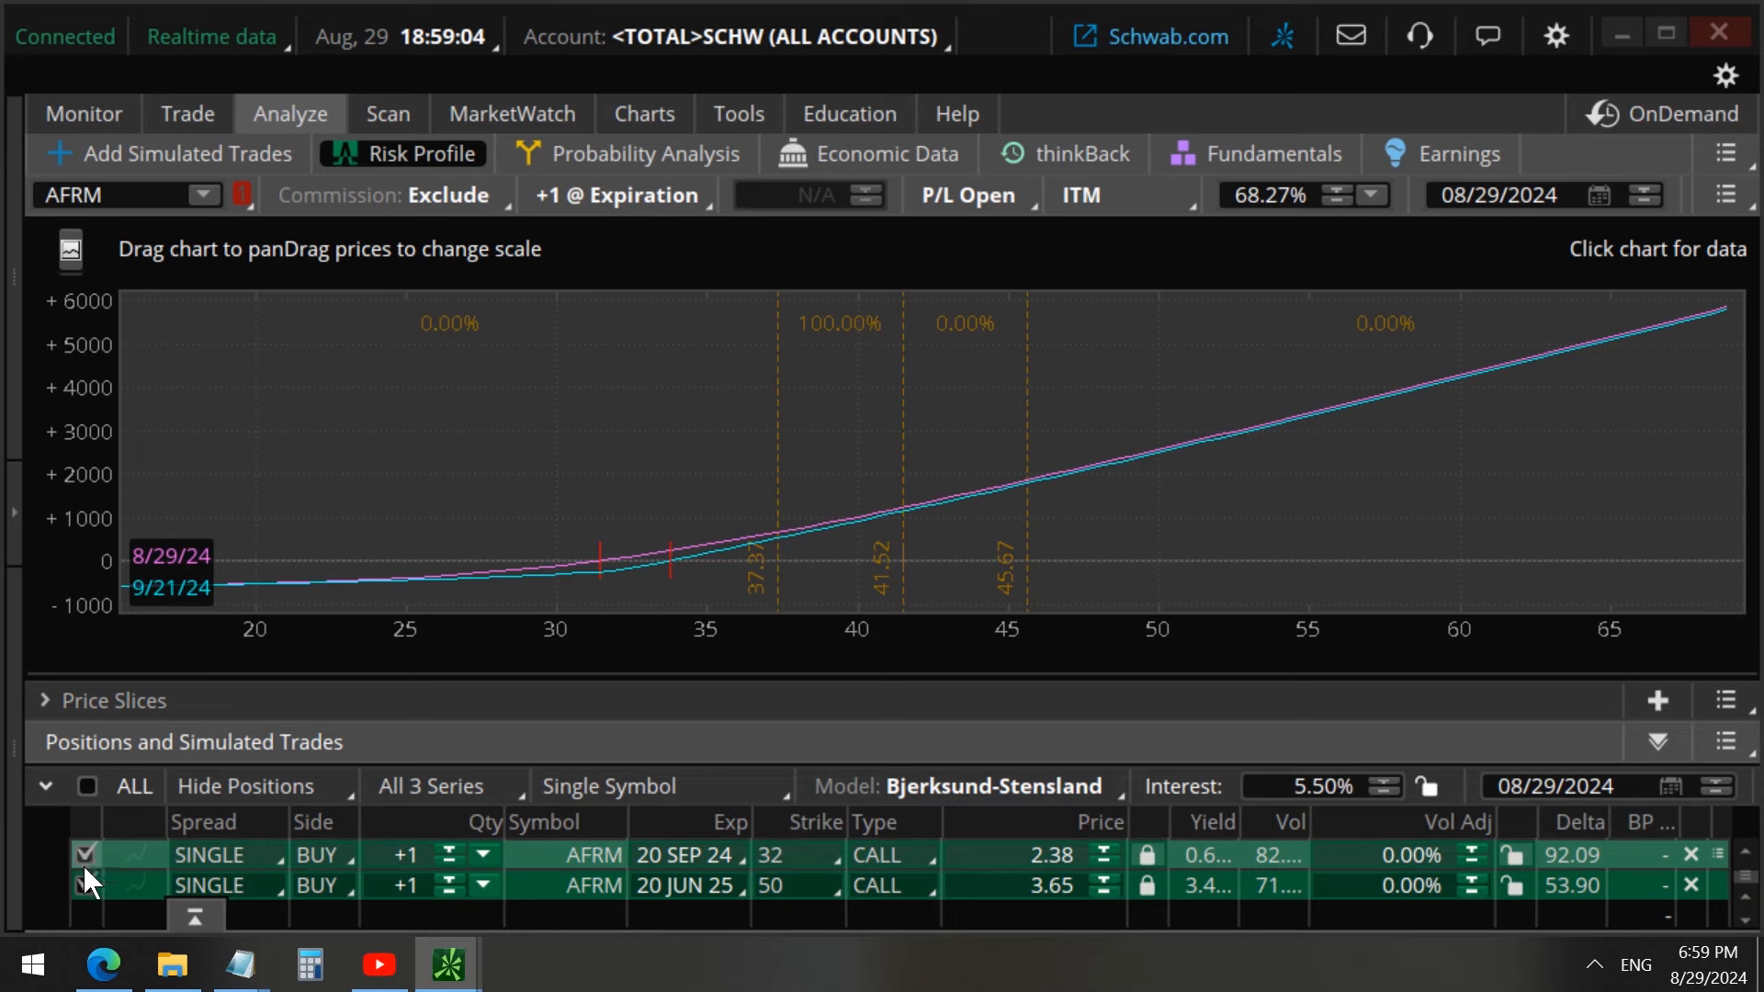
click(86, 886)
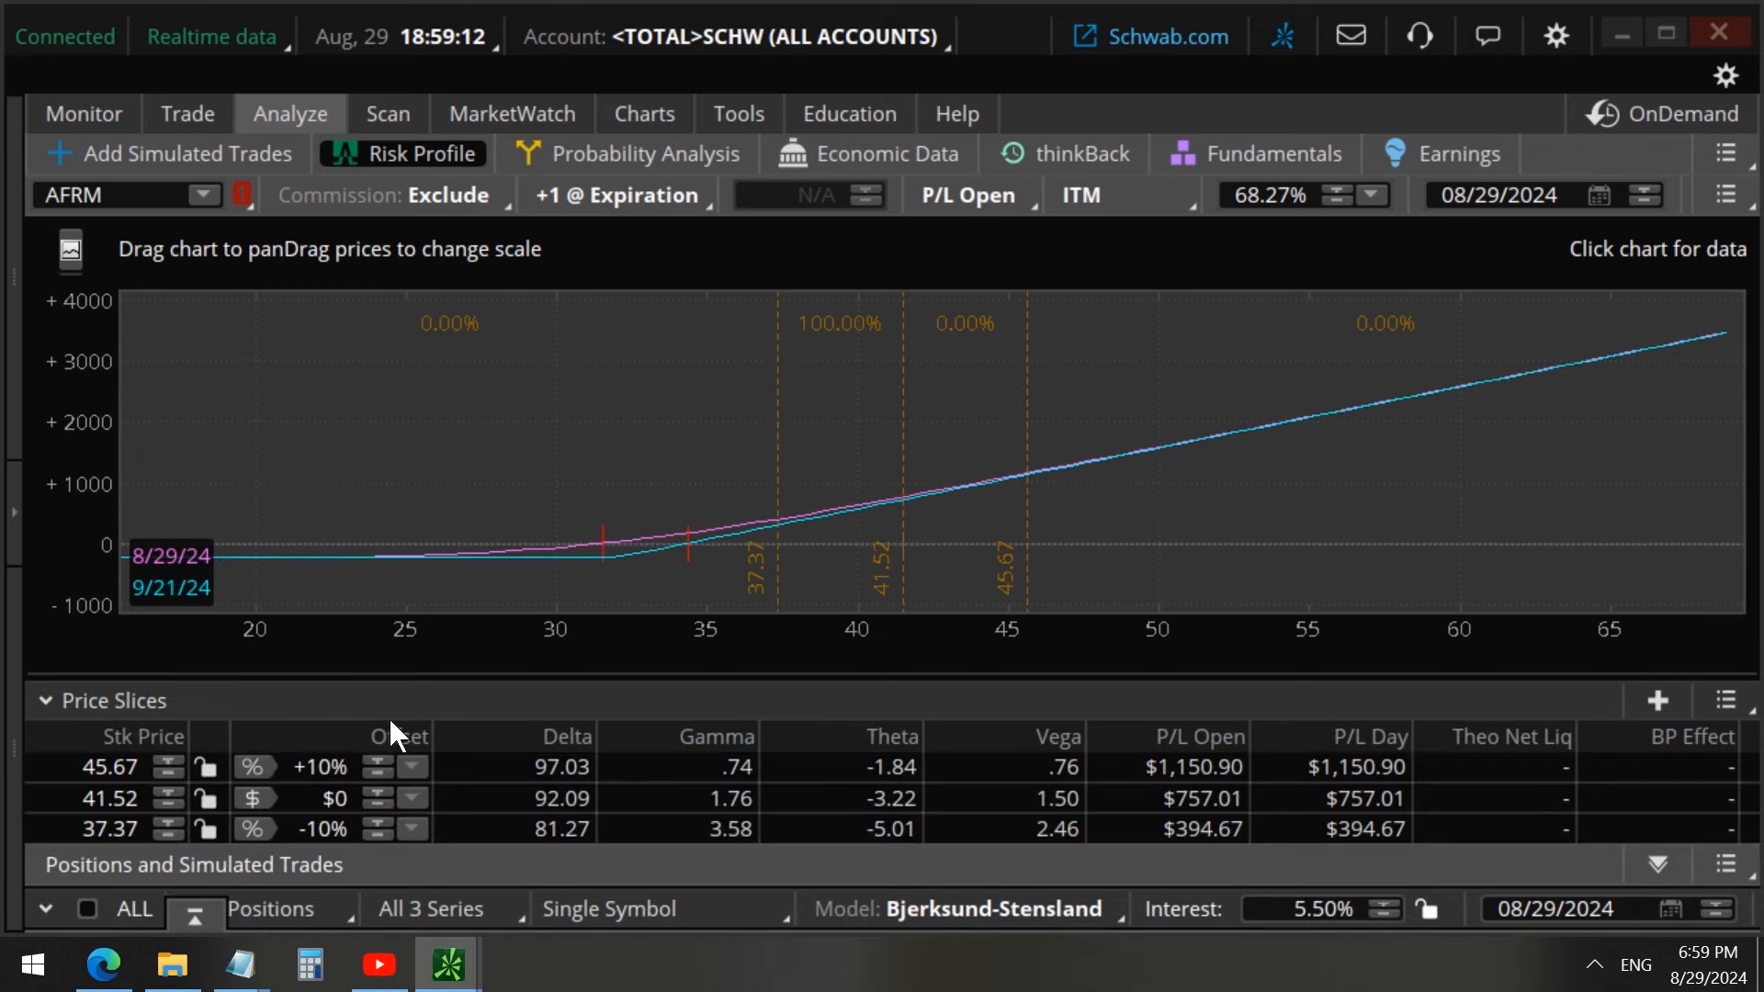
mouse_move(546, 843)
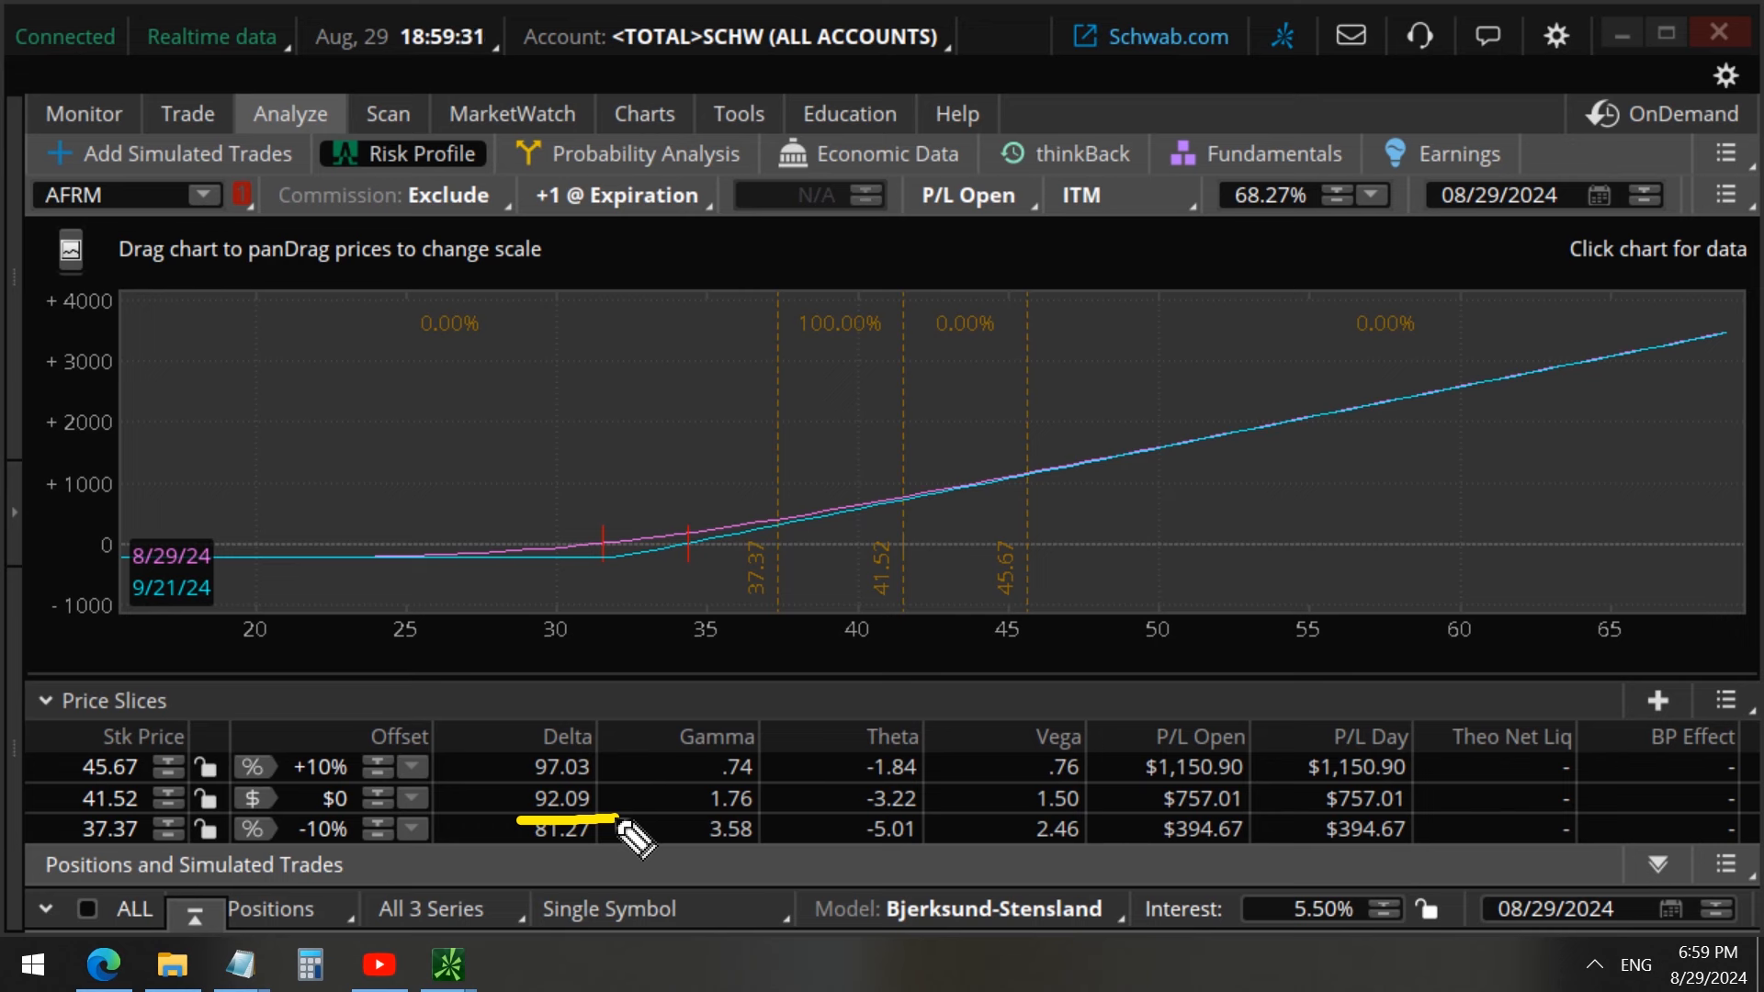
mouse_move(883, 837)
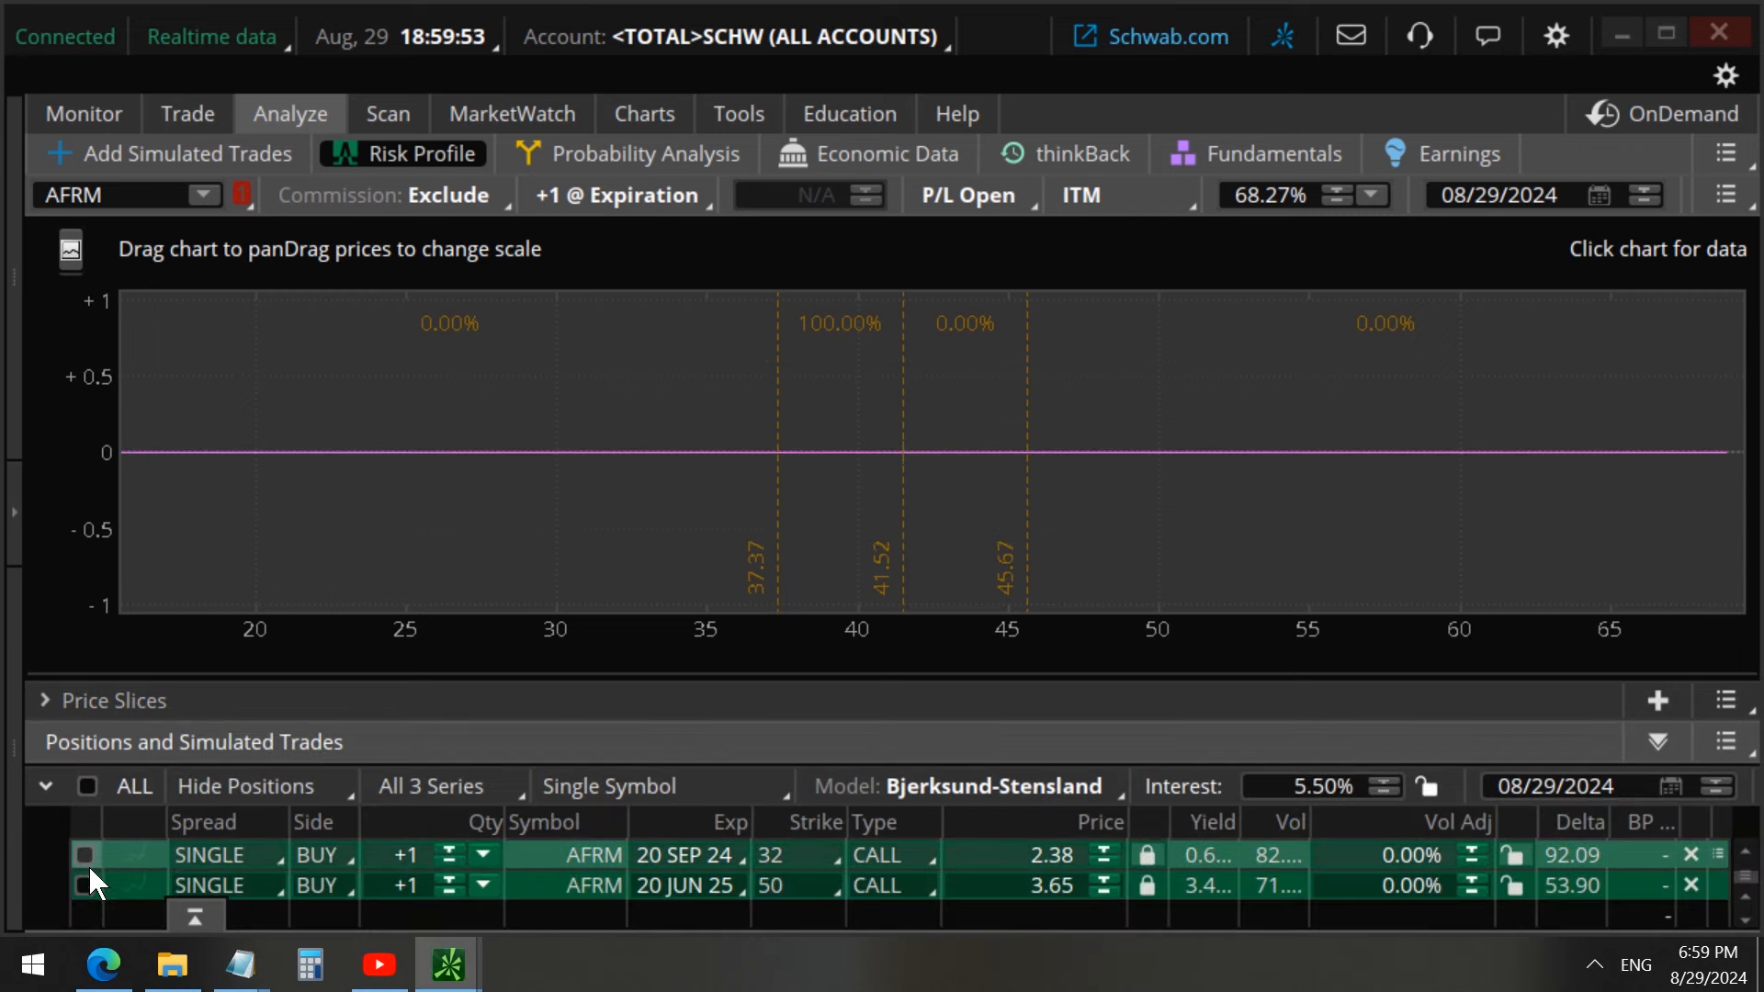
Step: Check the JUN 25 50 call and review its Price Slices Greeks
click(85, 886)
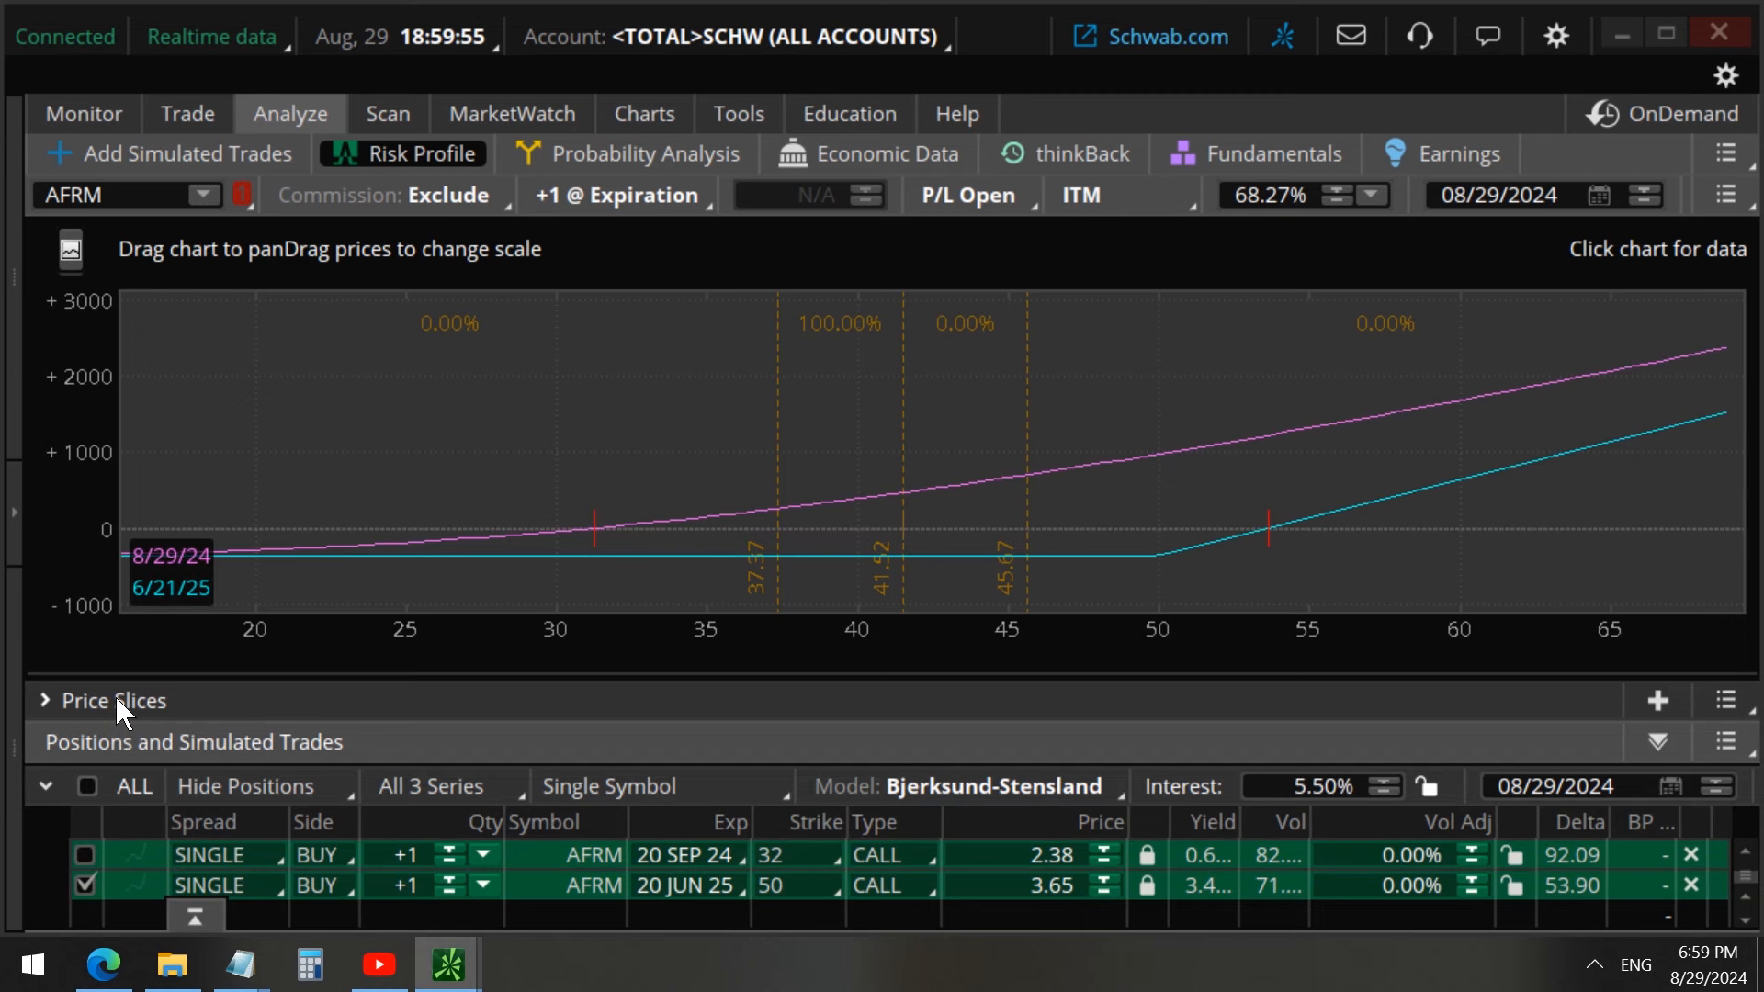
click(45, 700)
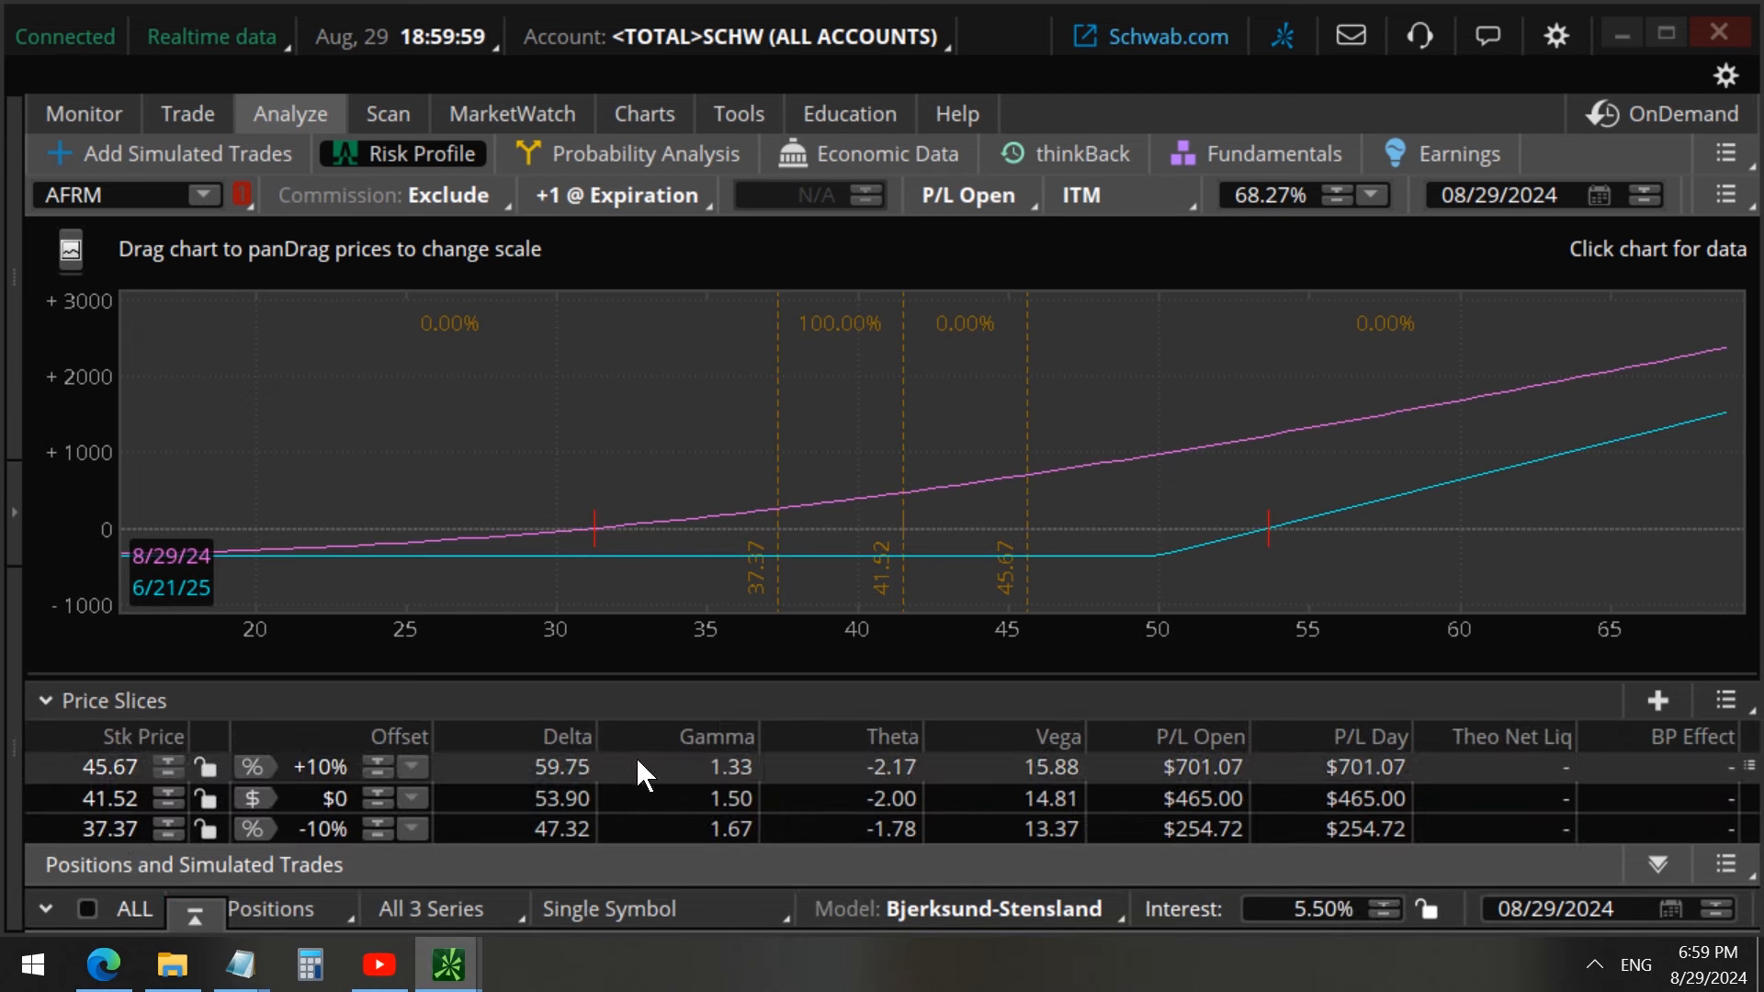
mouse_move(877, 829)
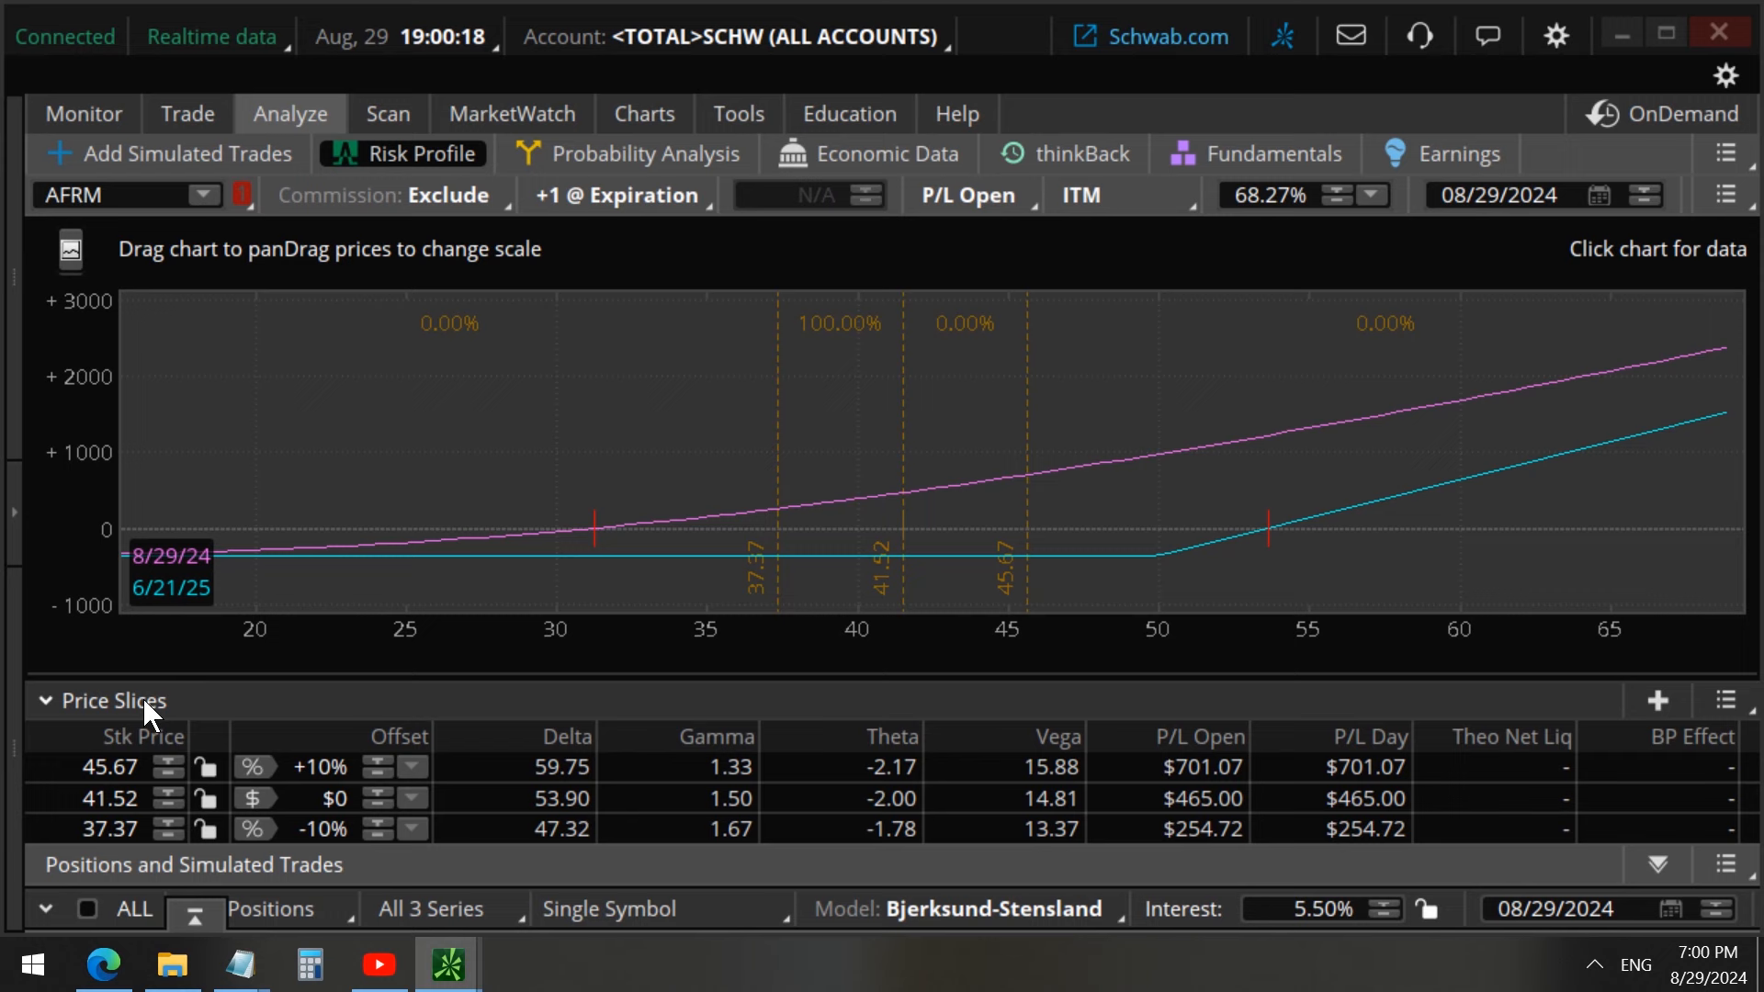
click(45, 699)
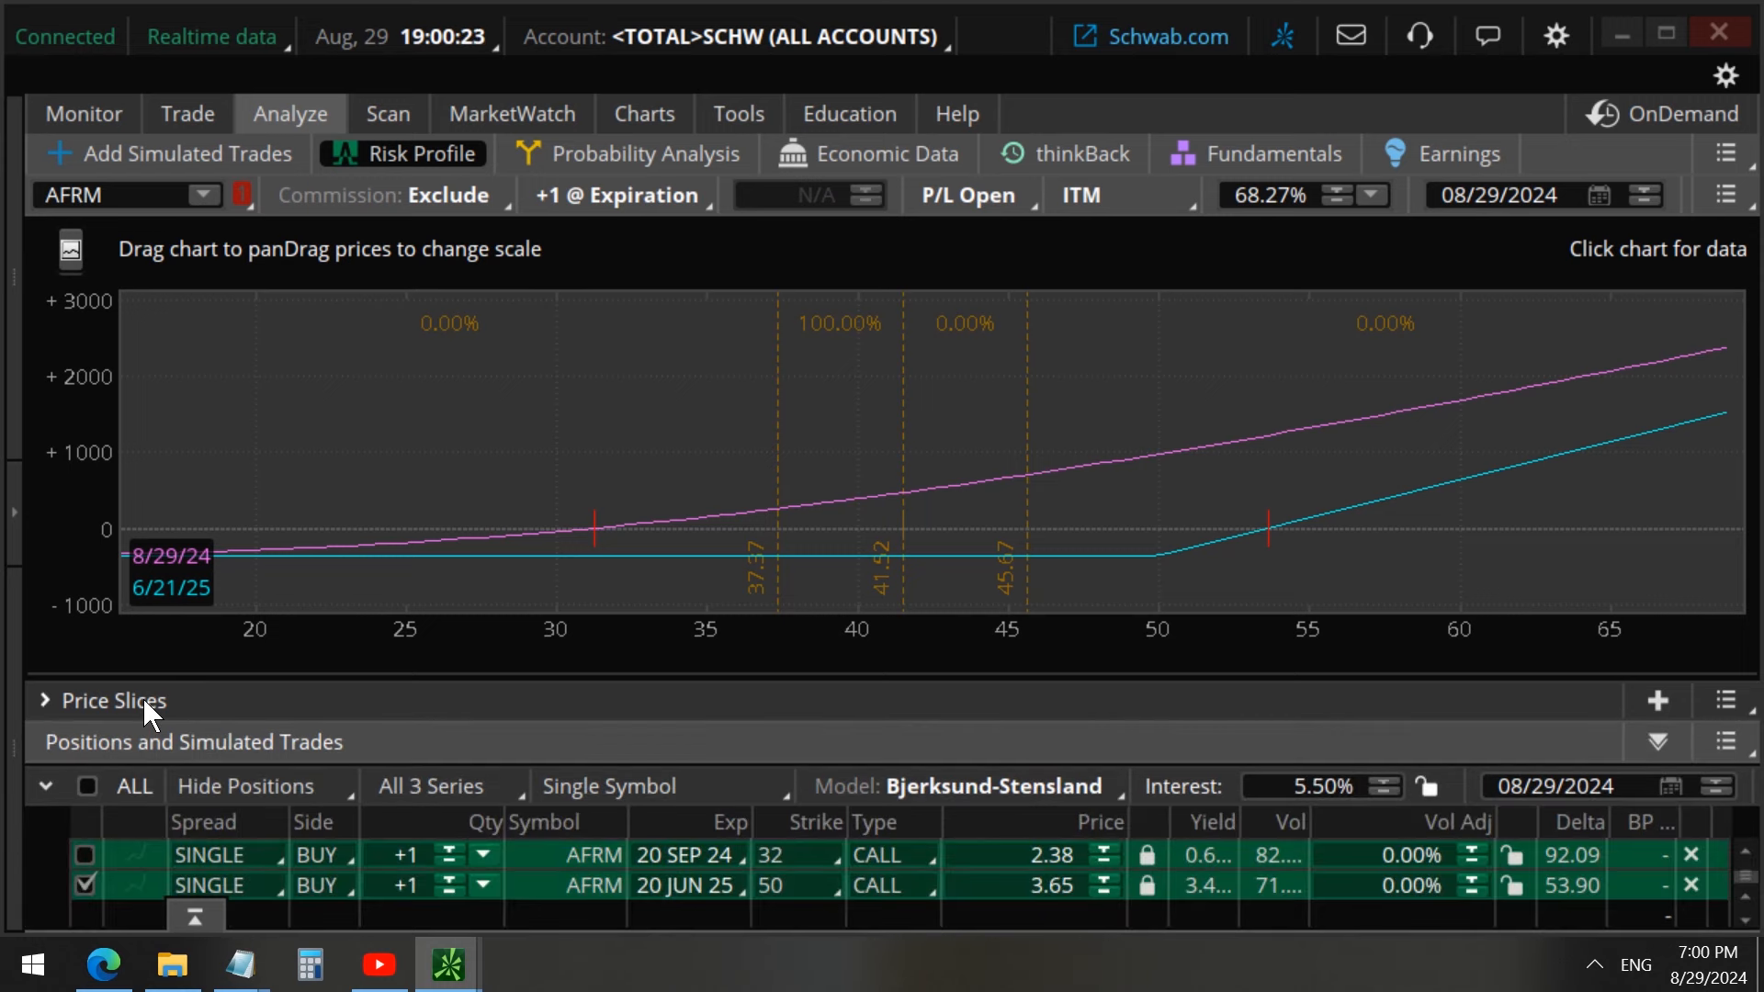
mouse_move(135, 818)
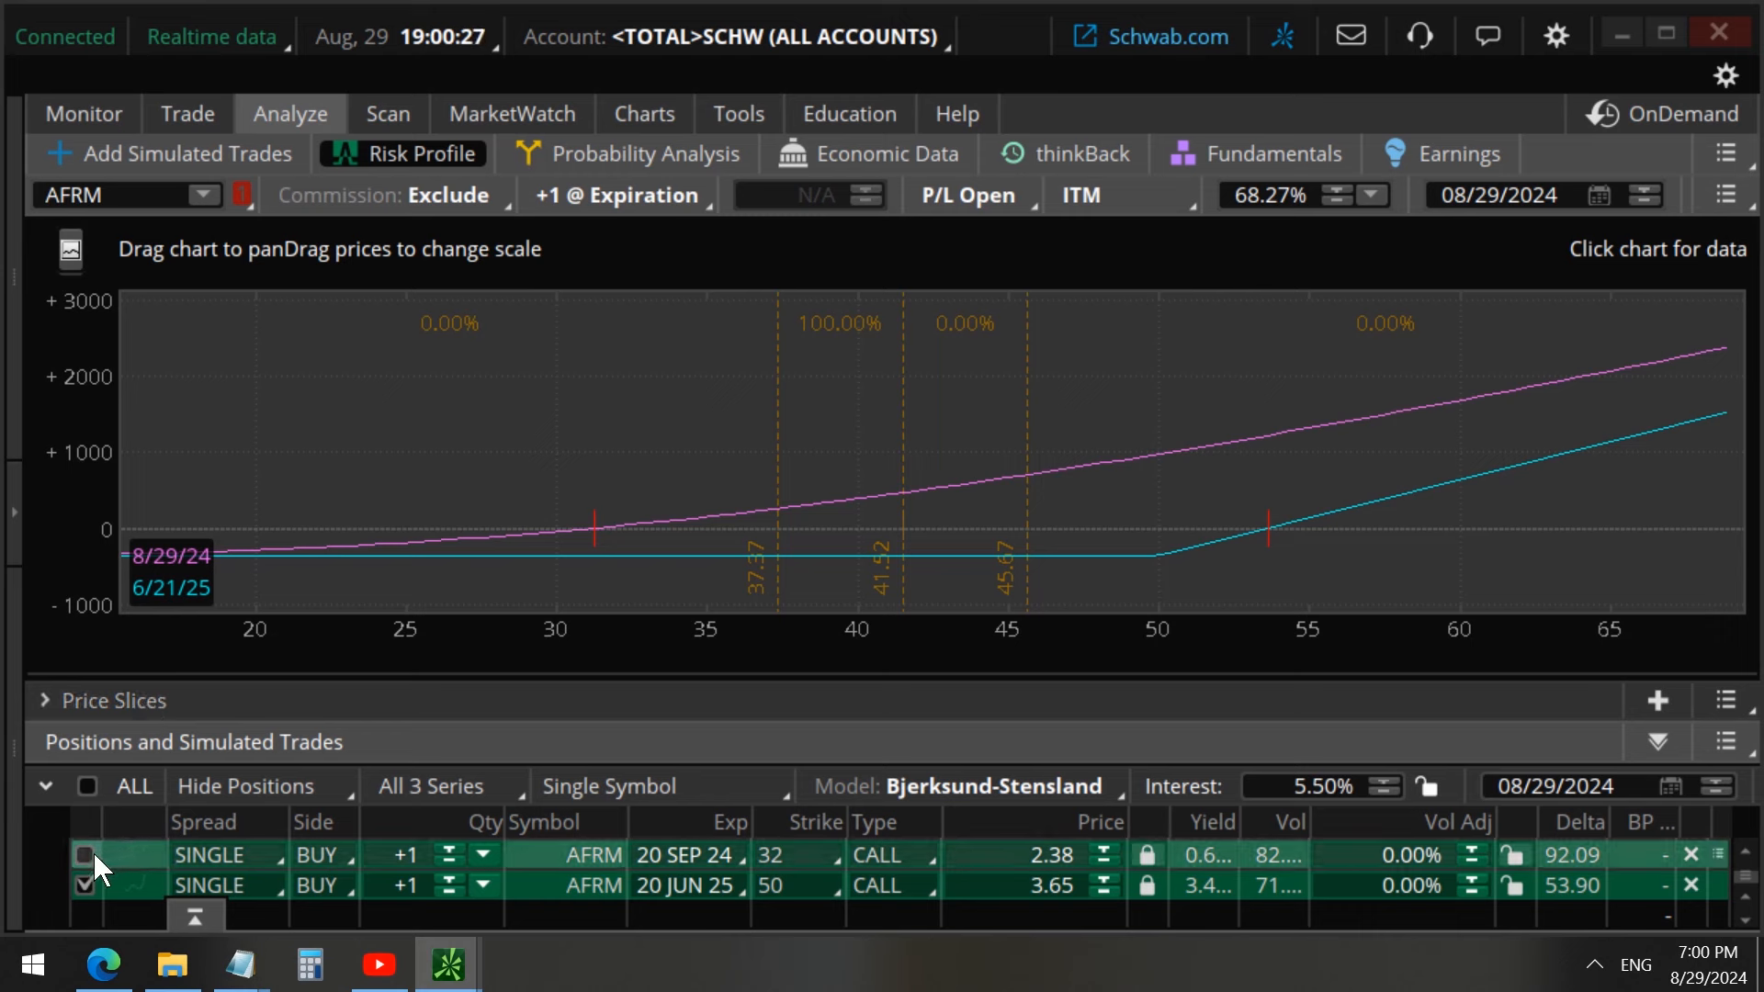
Step: Leave only the SEP 24 32 call checked in the analysis
click(86, 854)
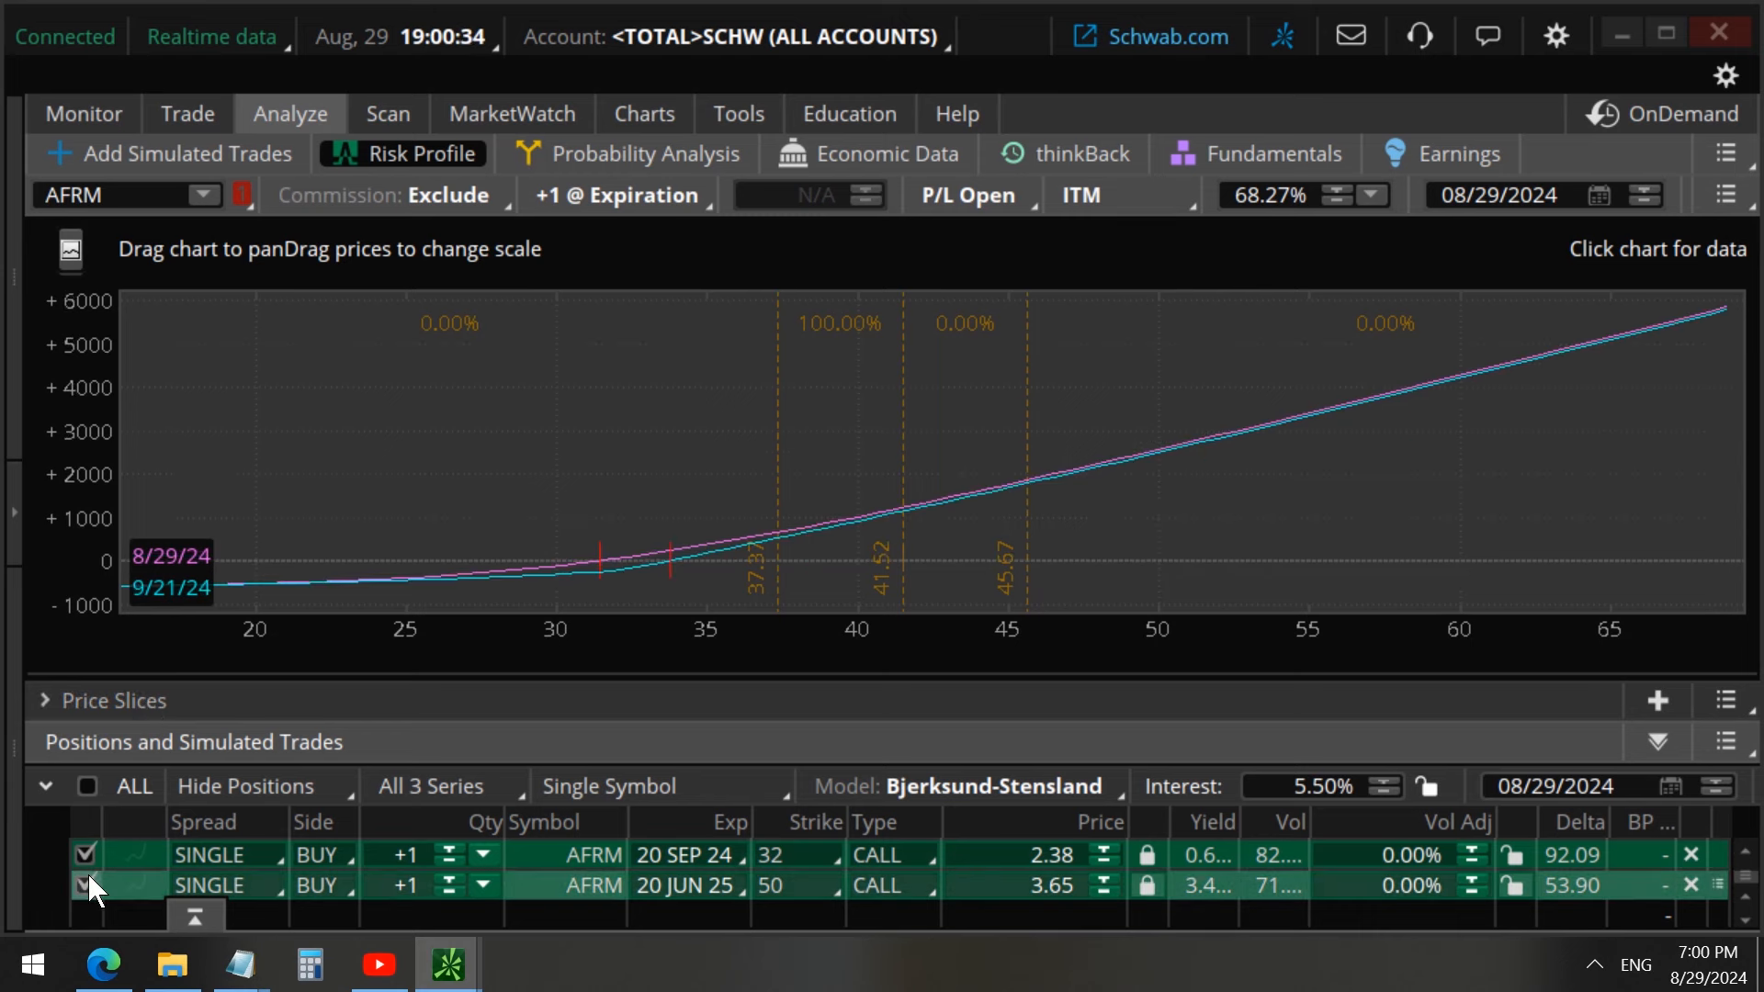
click(87, 886)
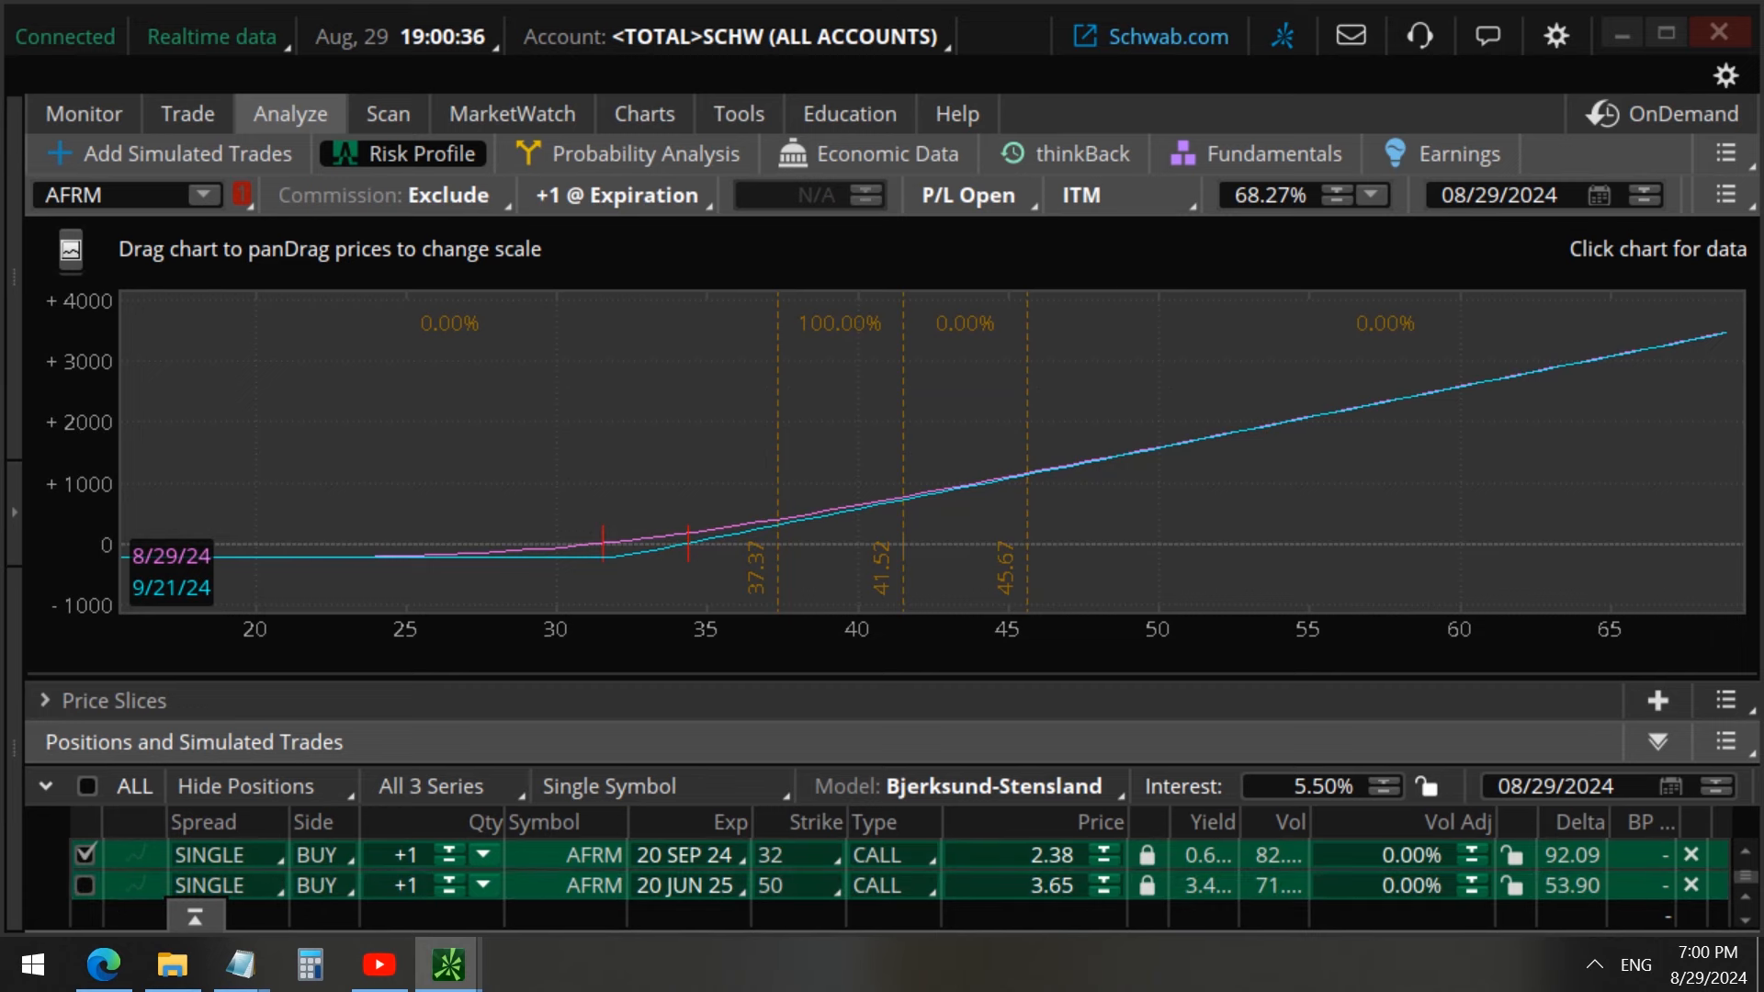
click(642, 112)
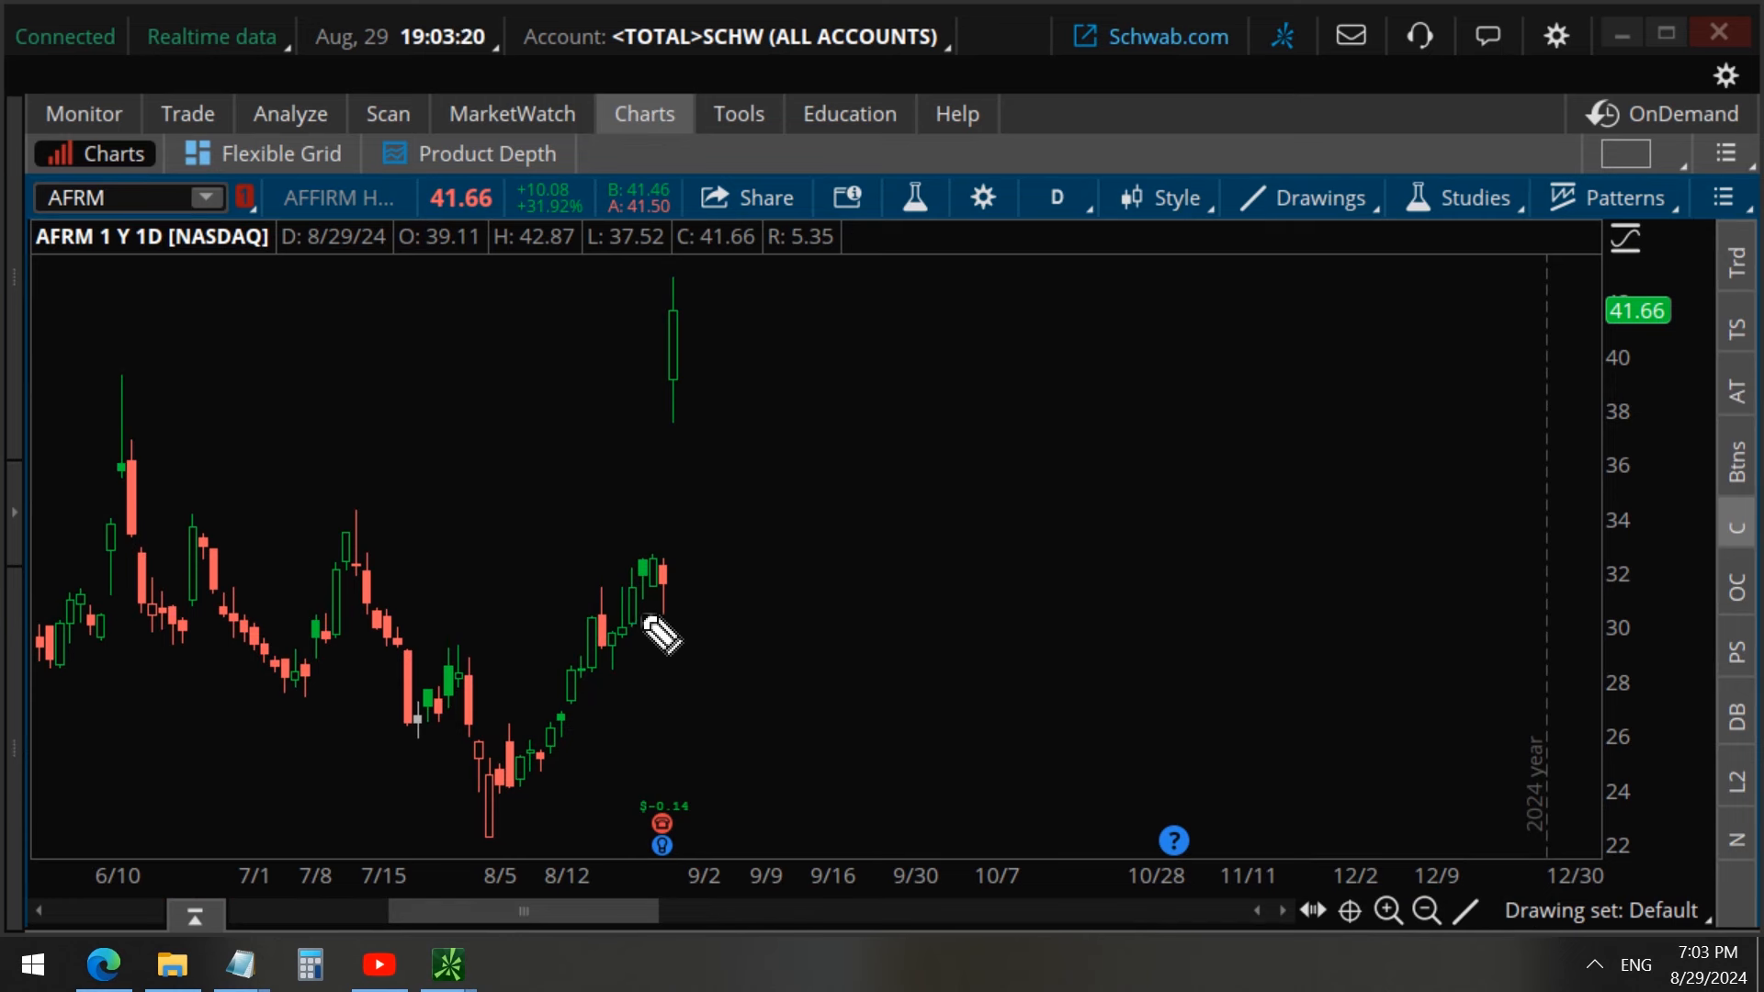
Step: Circle the late-August AFRM candles and sketch arrows across the chart
drag(630, 618, 770, 692)
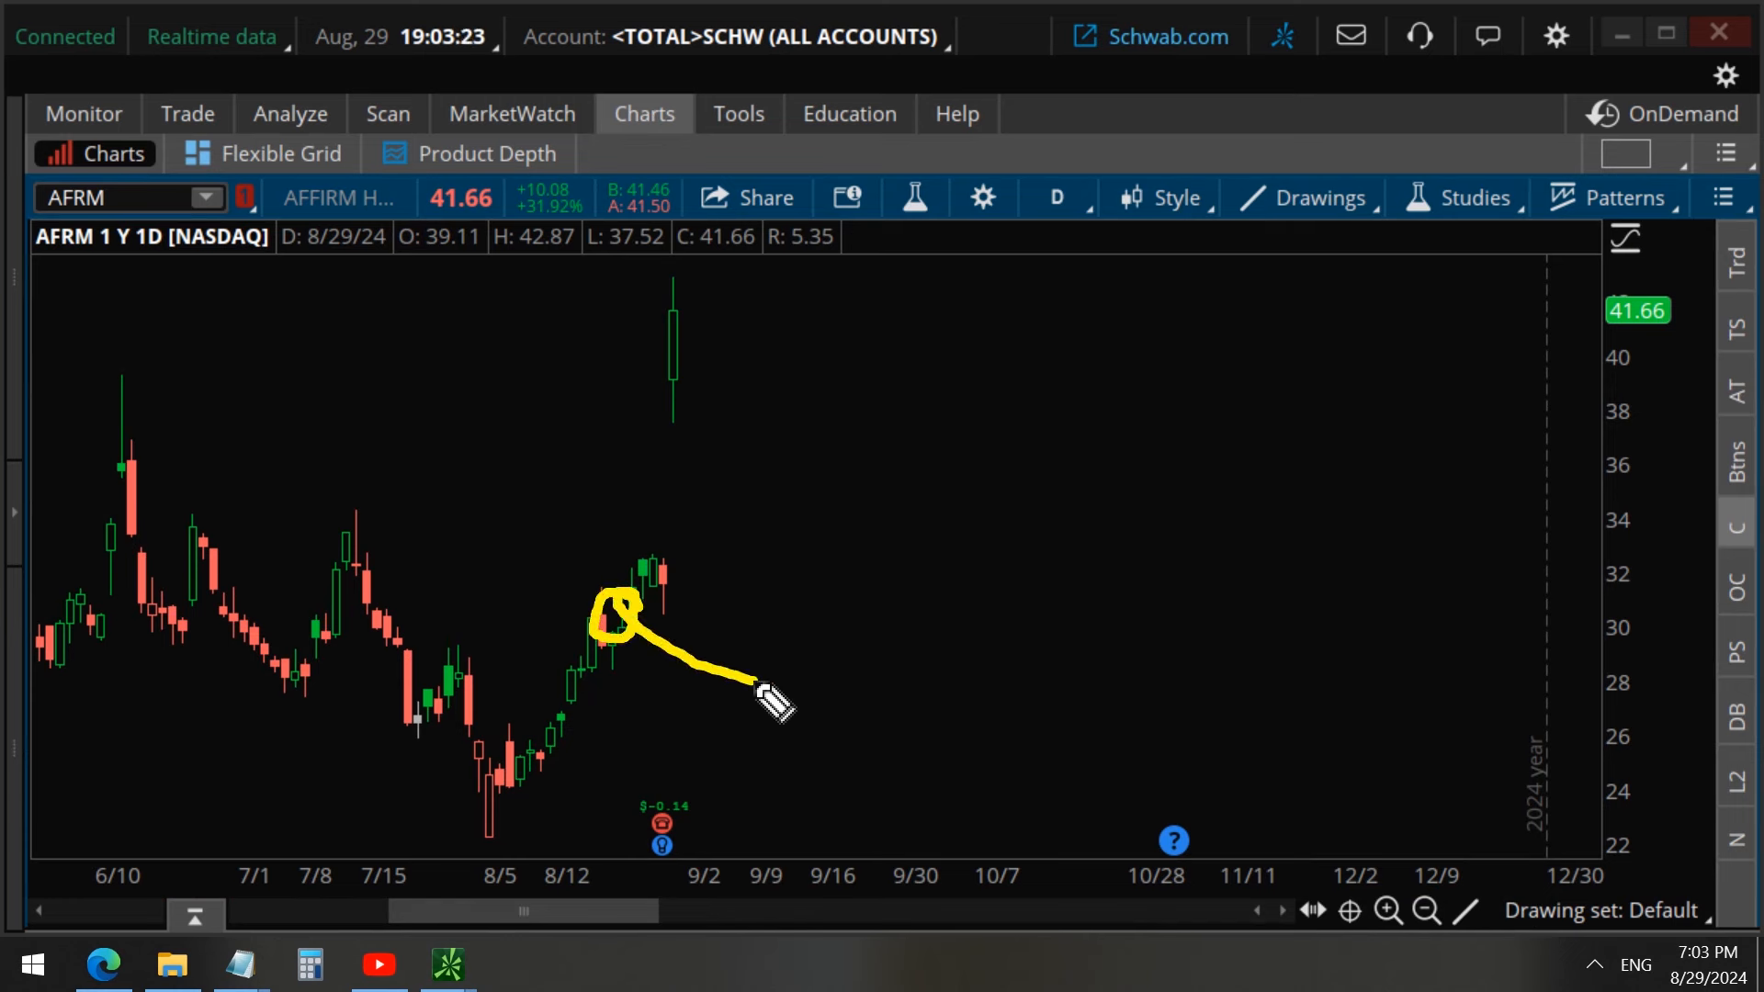
drag(753, 682, 1136, 726)
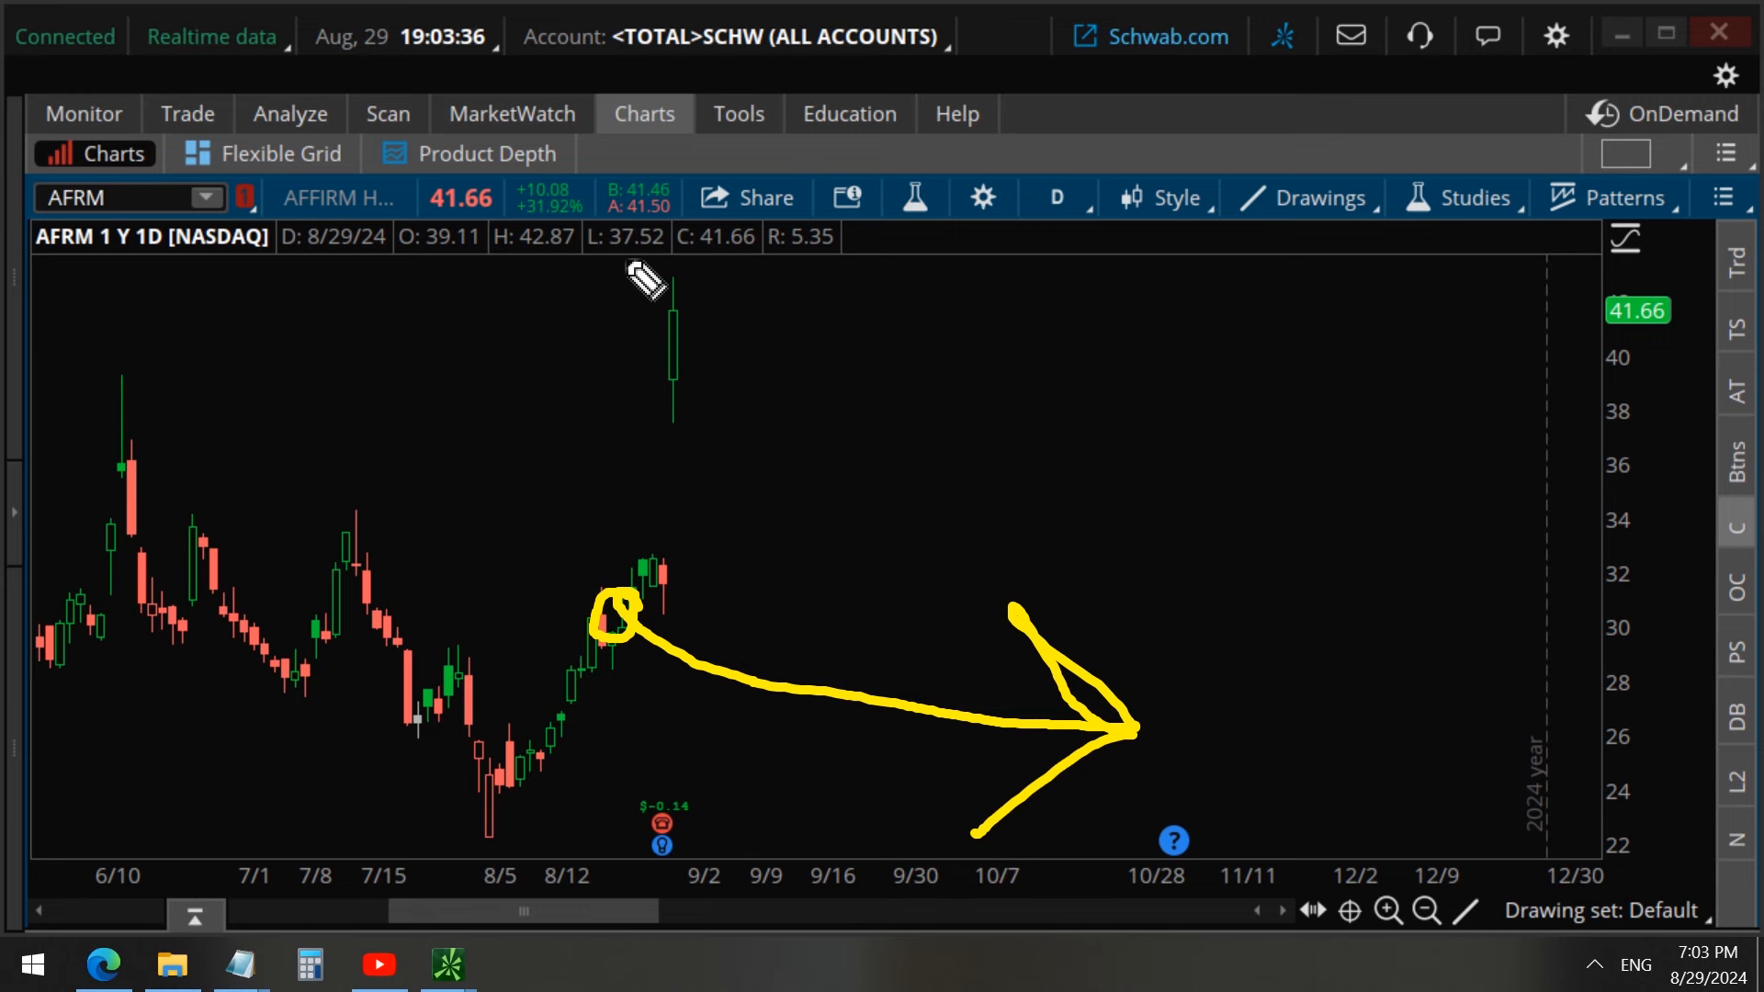
drag(641, 281, 1311, 208)
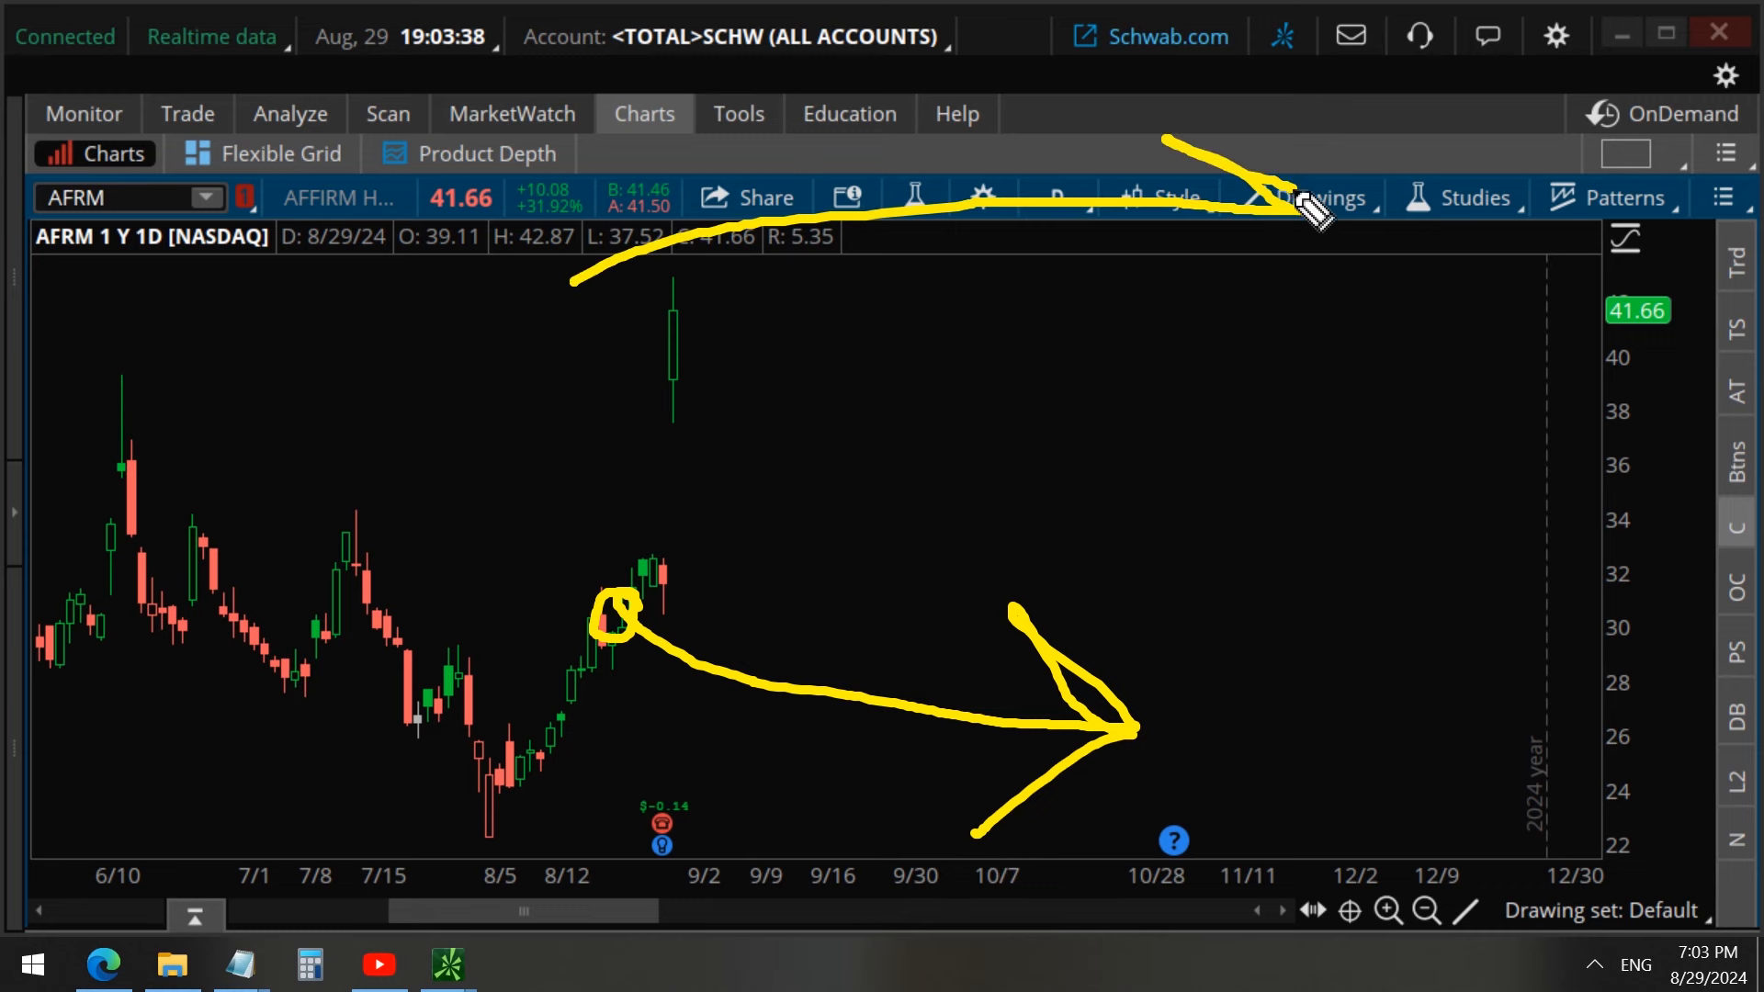